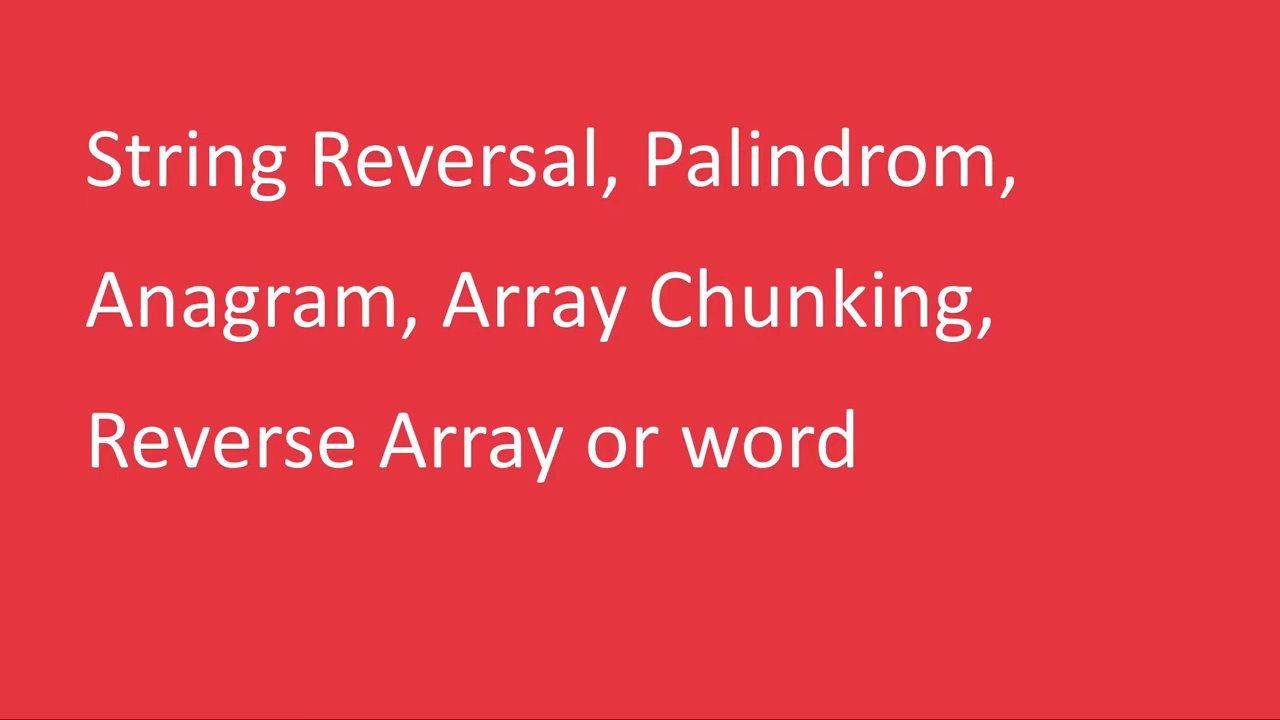
pyautogui.moveTo(596, 222)
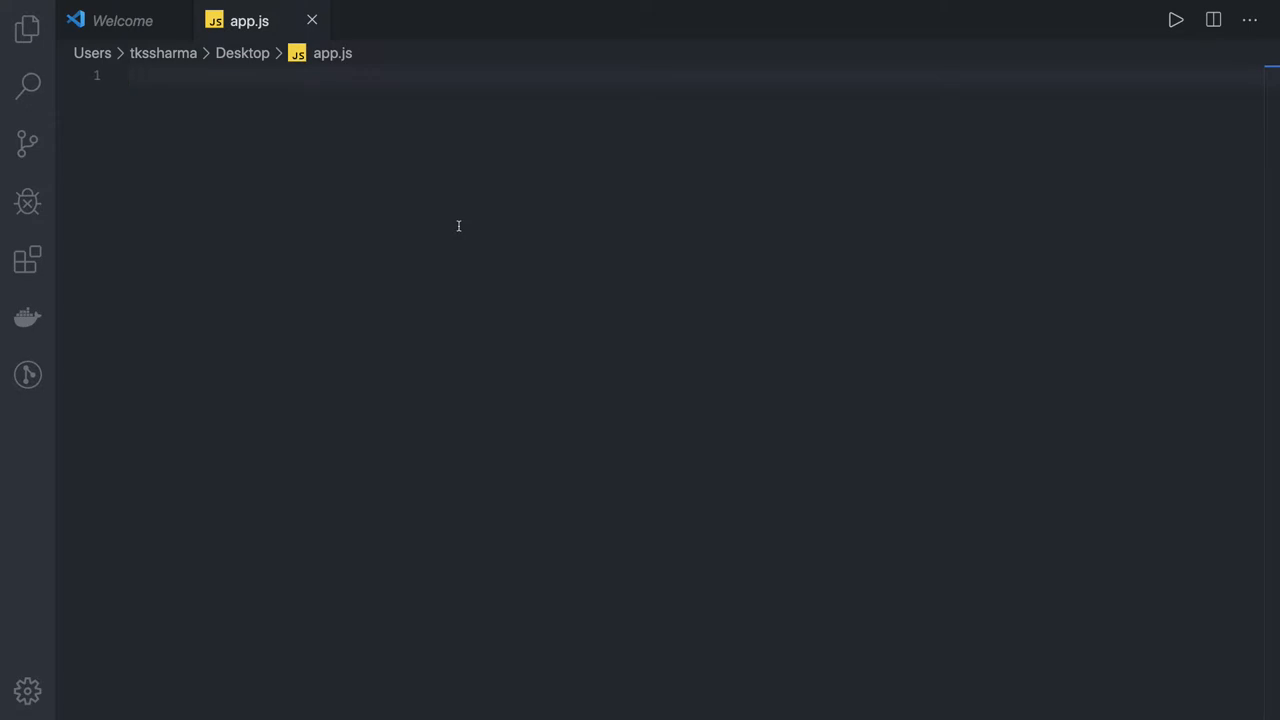
pyautogui.write('class')
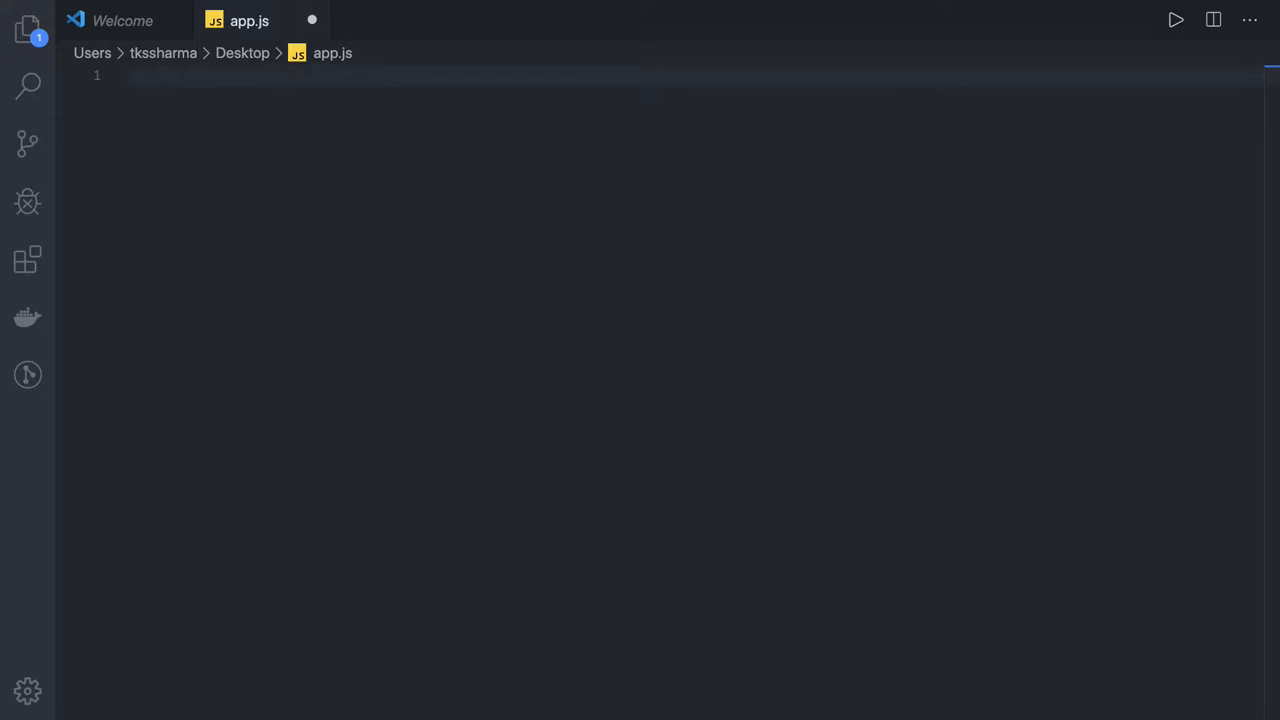
pyautogui.write('function S')
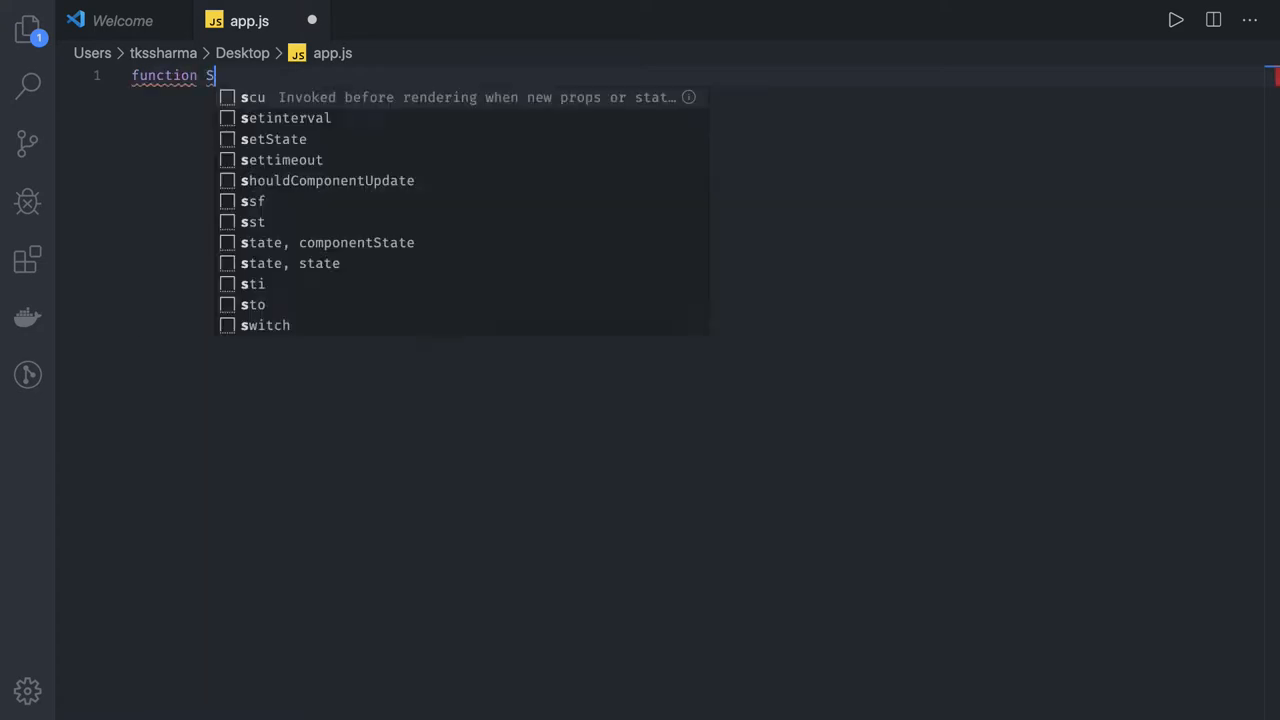
pyautogui.write('t')
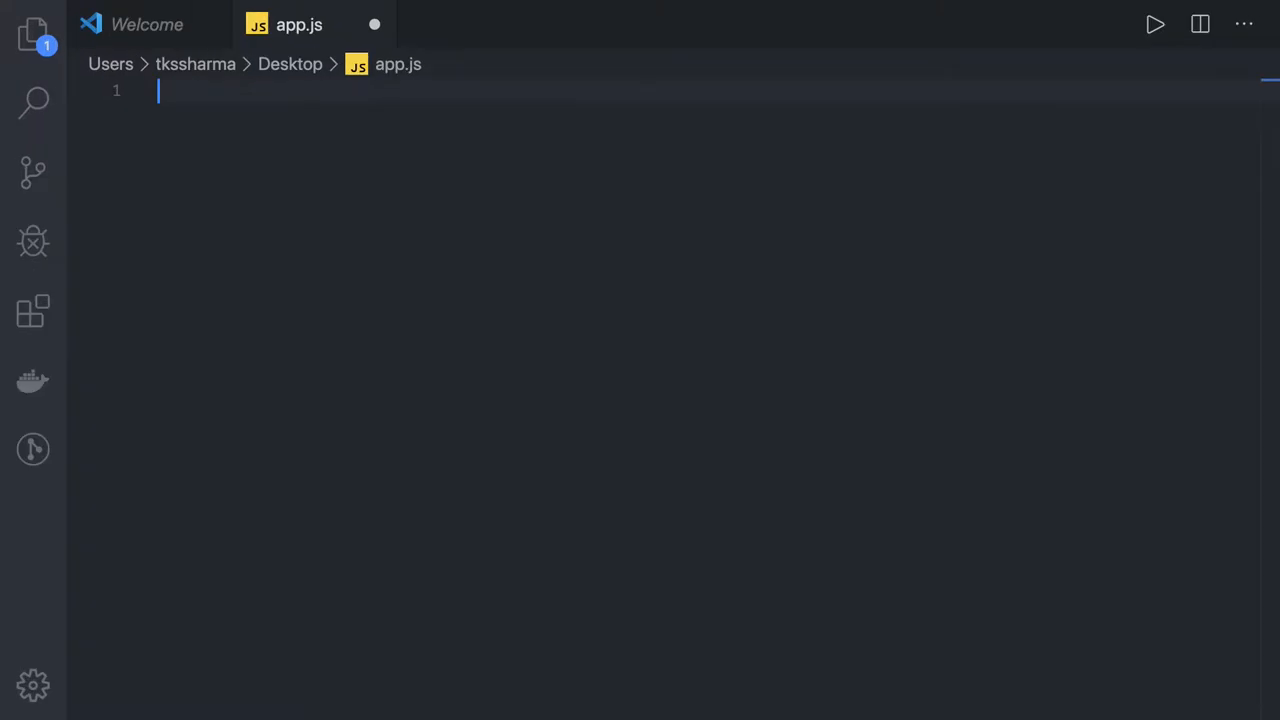
# Declare class Stack with an empty constructor() inside it
pyautogui.write('class')
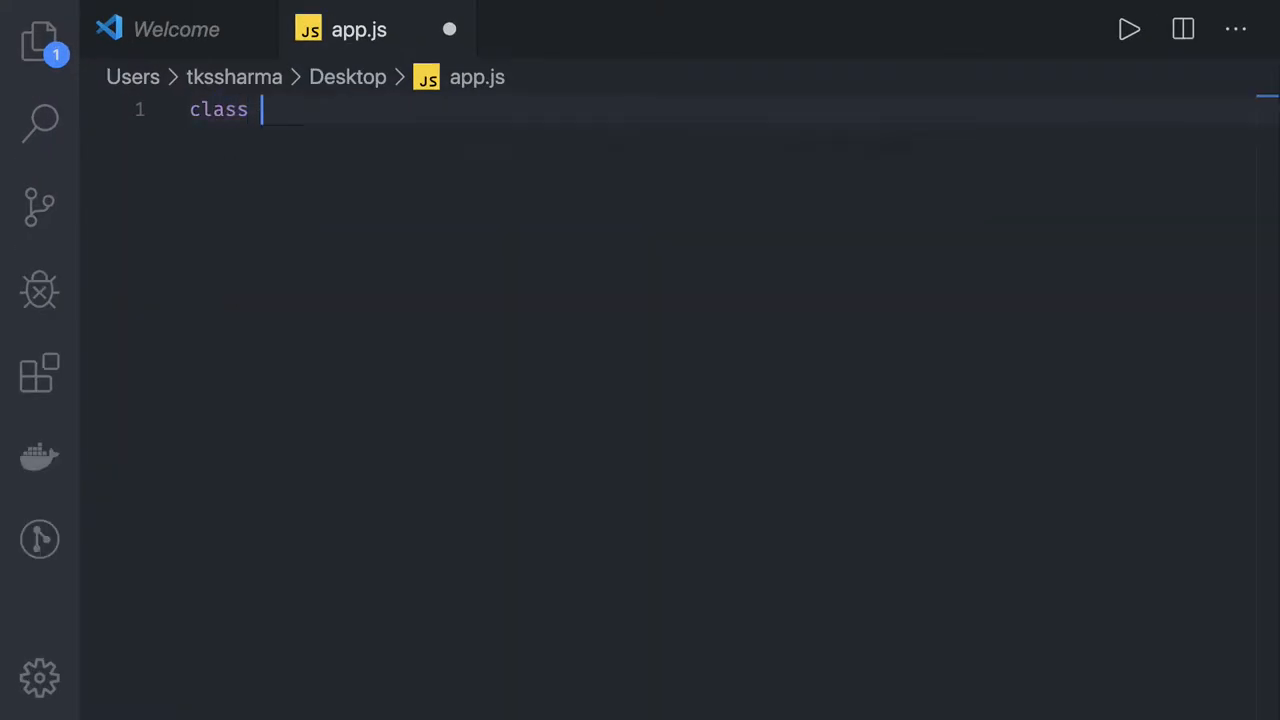
pyautogui.write('Stac')
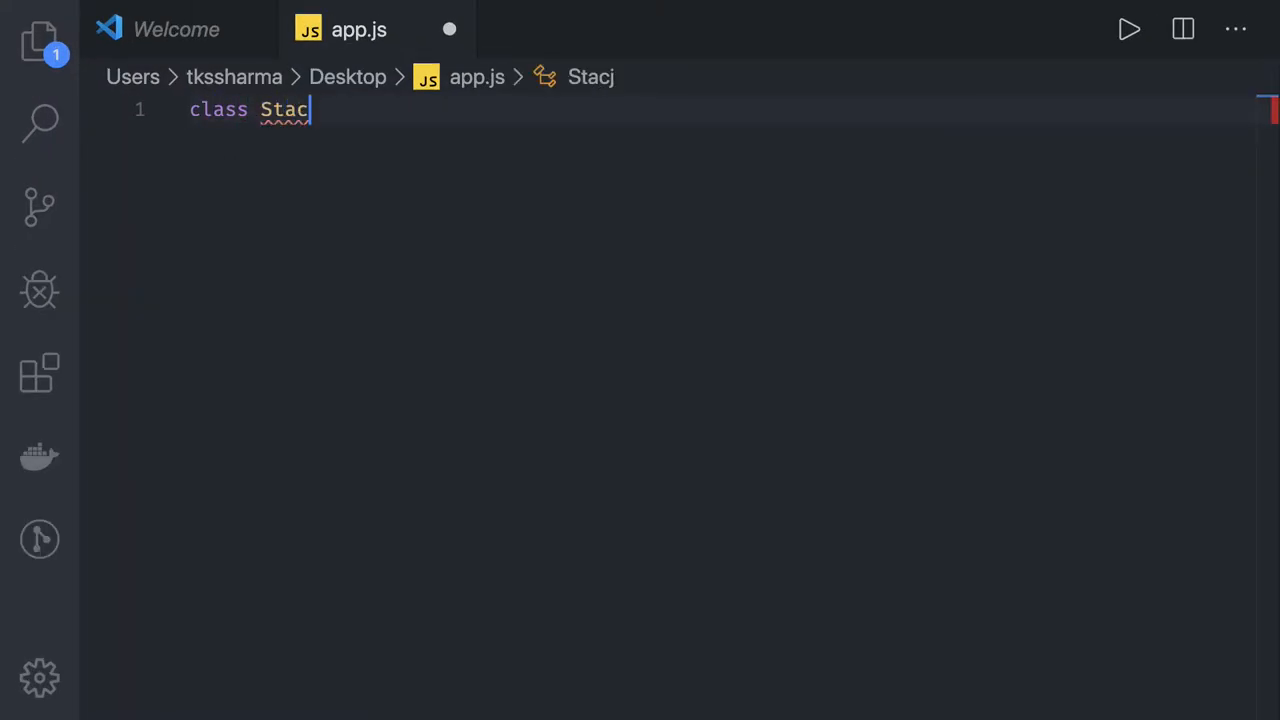
pyautogui.write('k {')
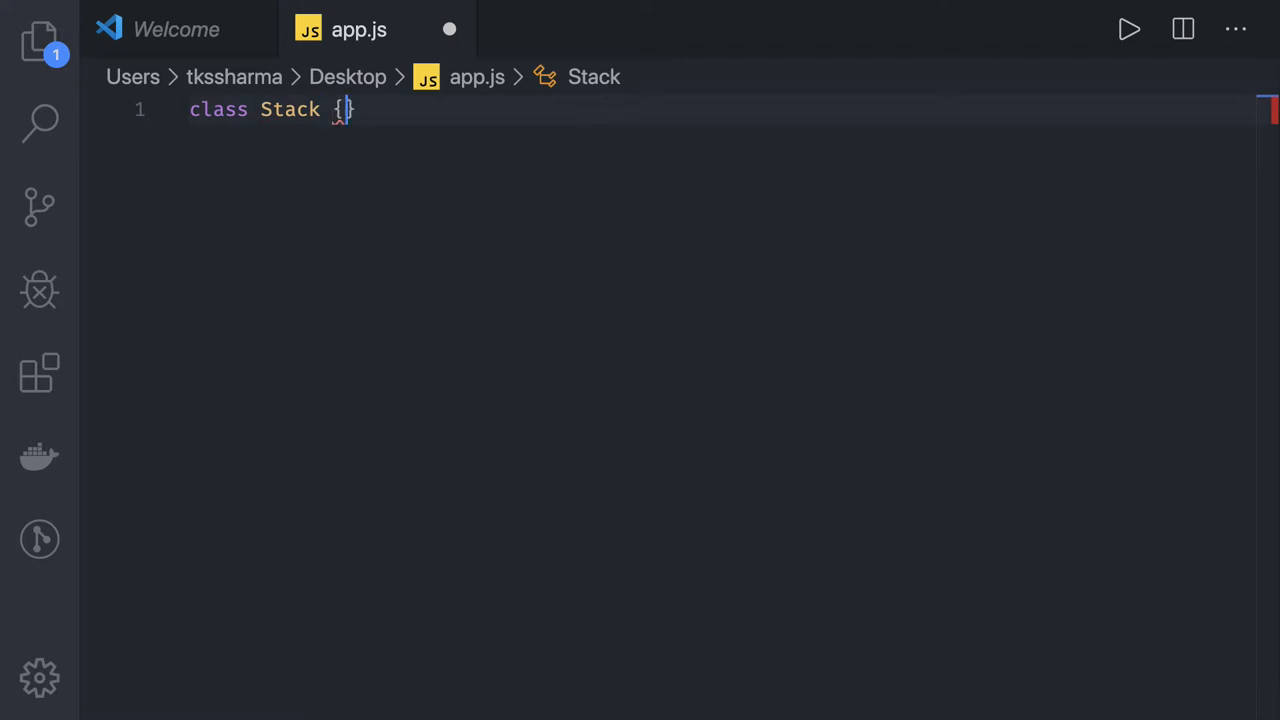
pyautogui.press('Enter')
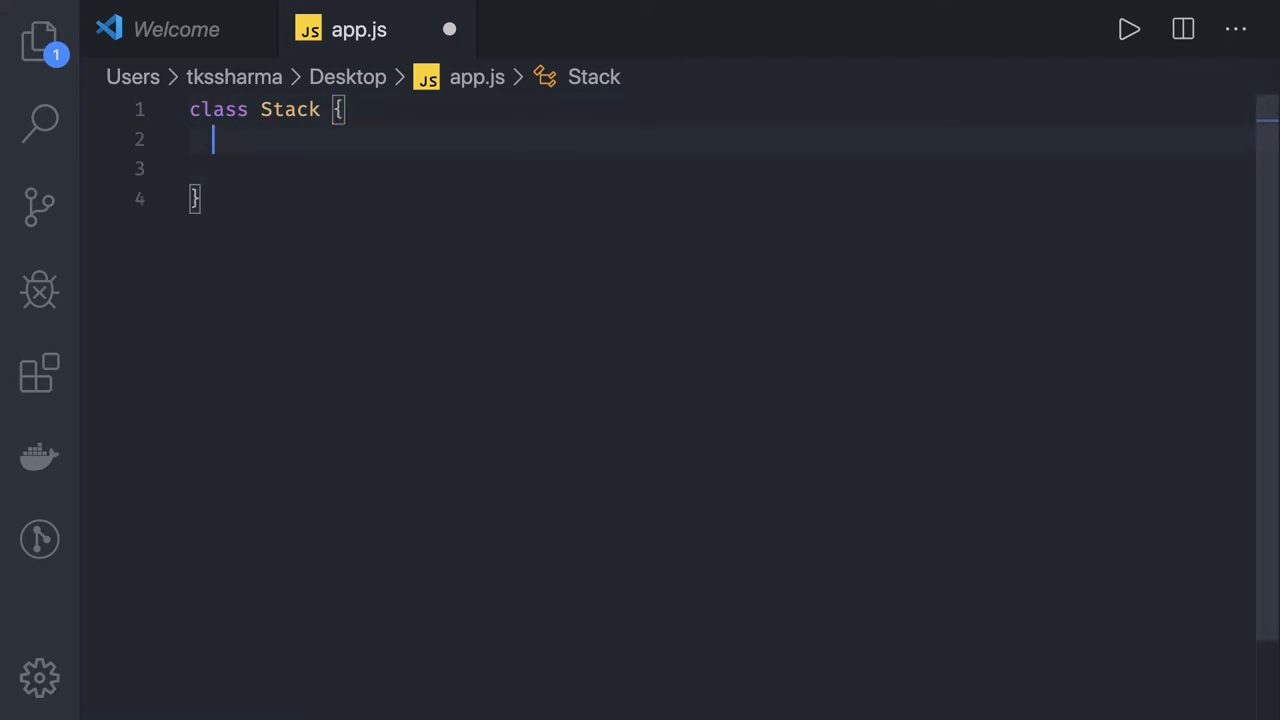
pyautogui.write('constructor')
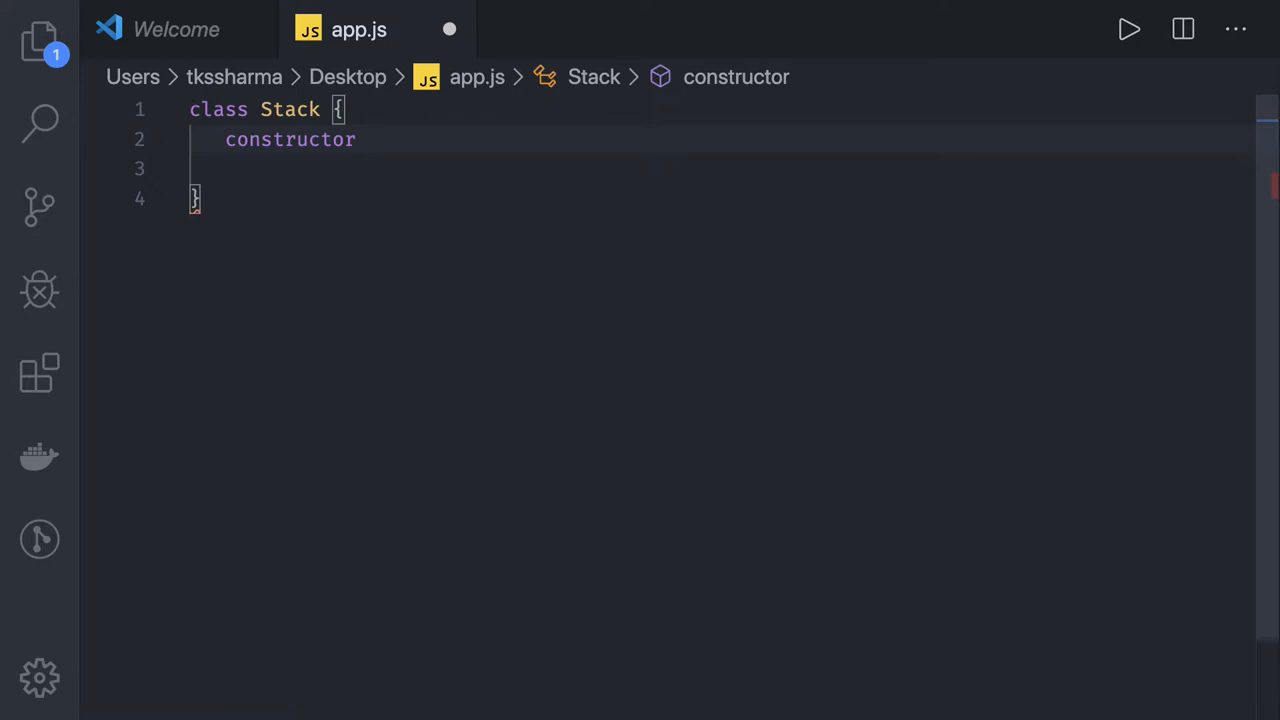
pyautogui.write('(){')
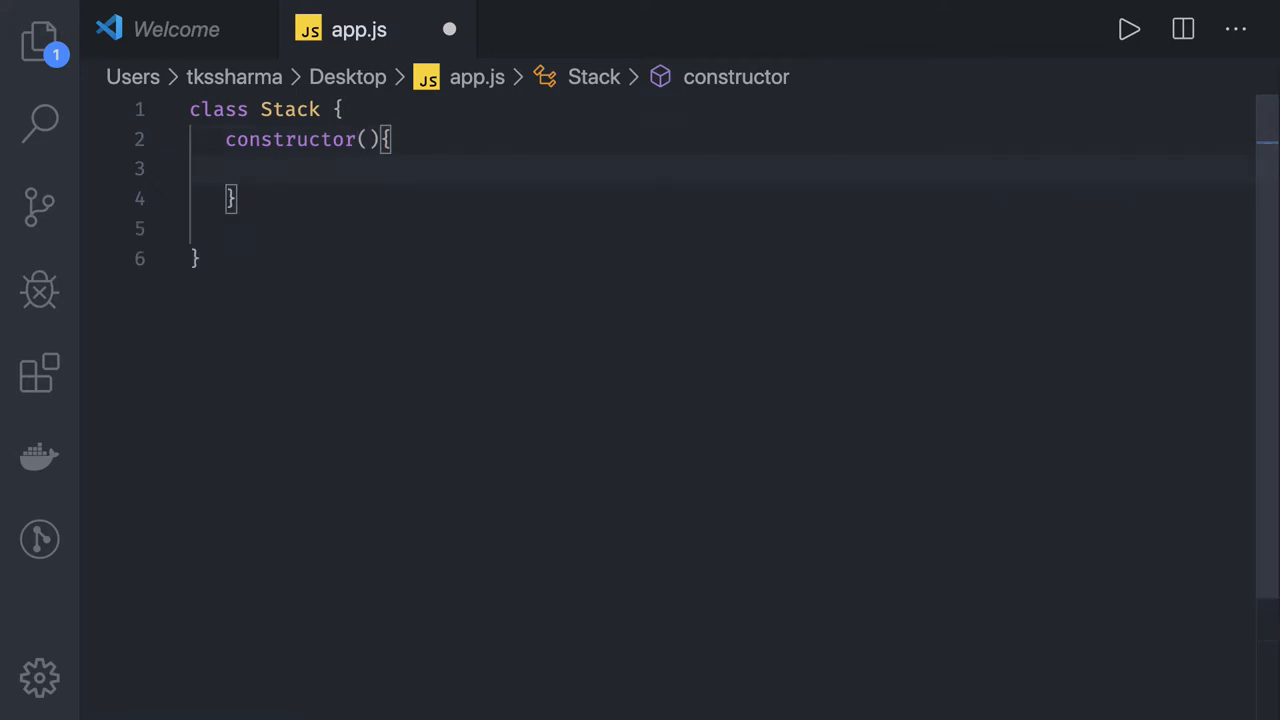
pyautogui.moveTo(418, 252)
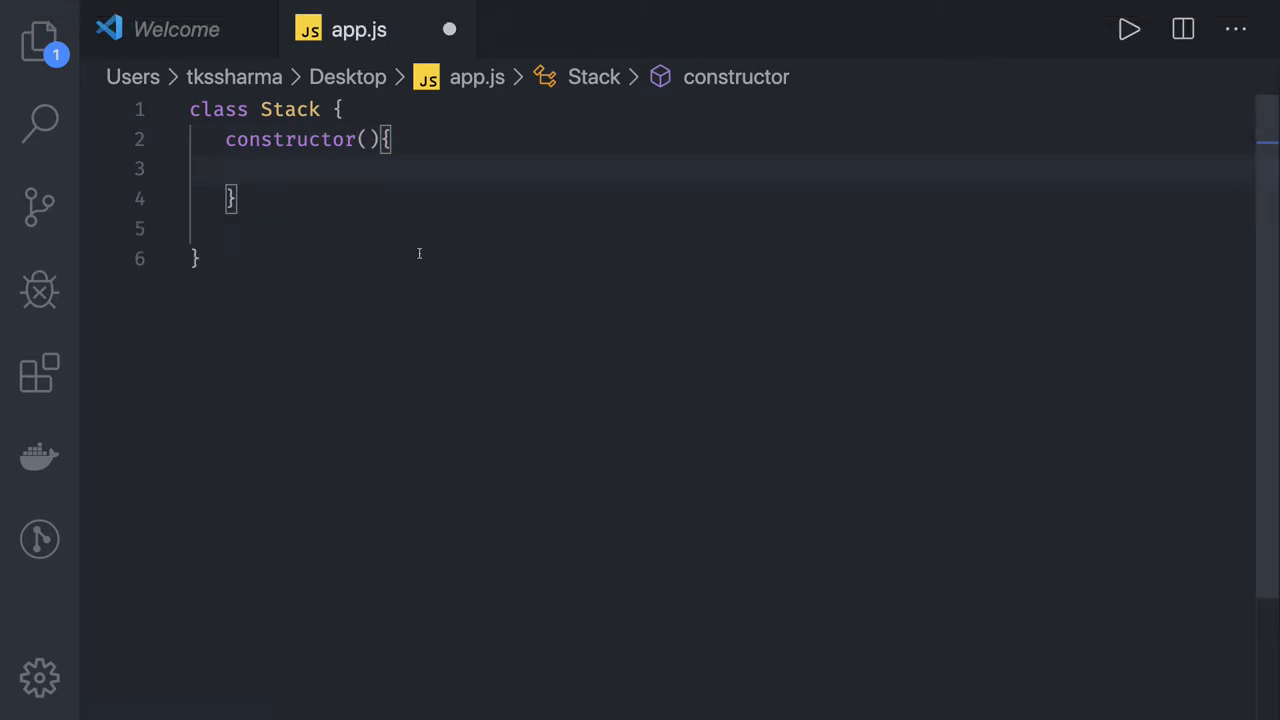
# In the constructor set this.dataStore = [] and this.top = 0;
pyautogui.write('this')
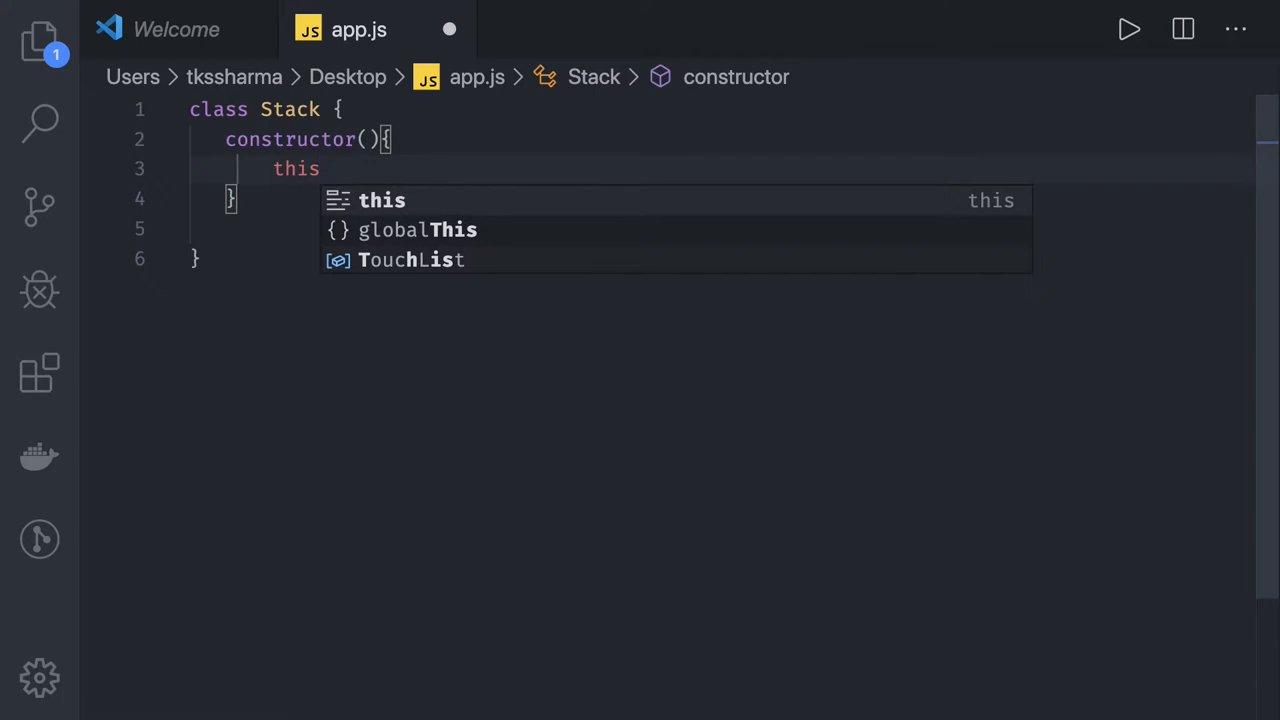
pyautogui.write('.dataSt')
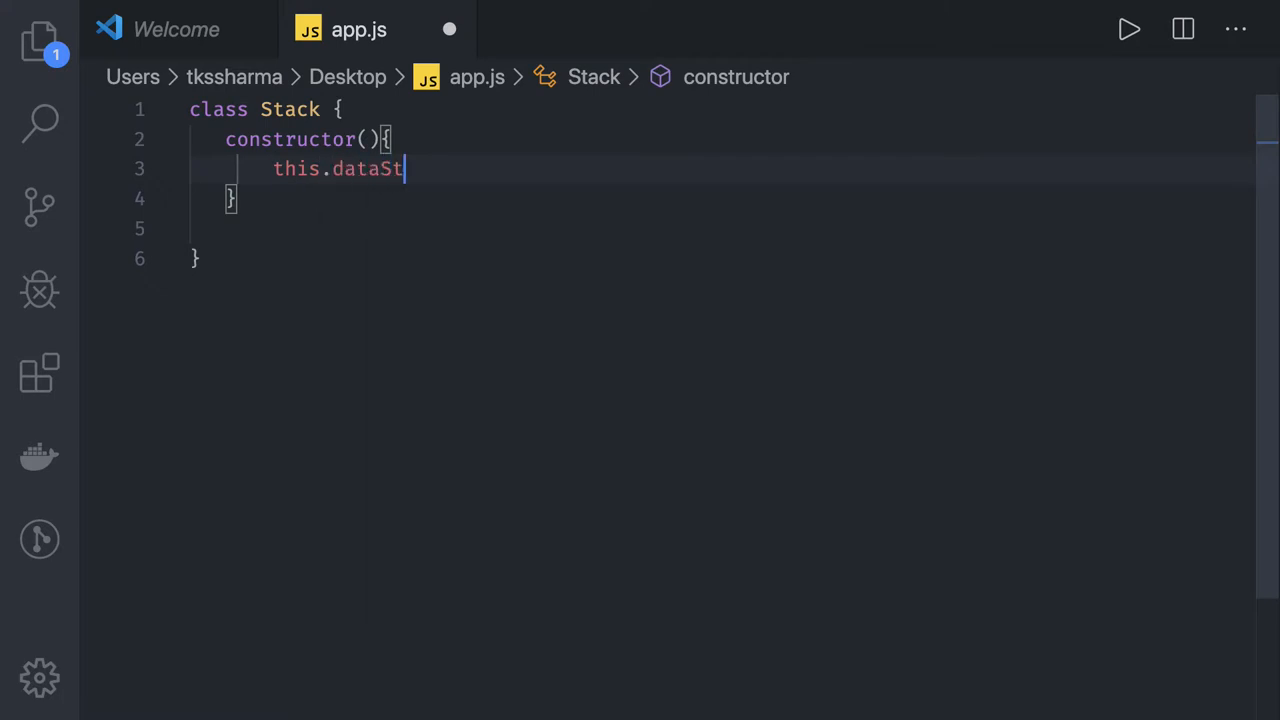
pyautogui.write('ore = []')
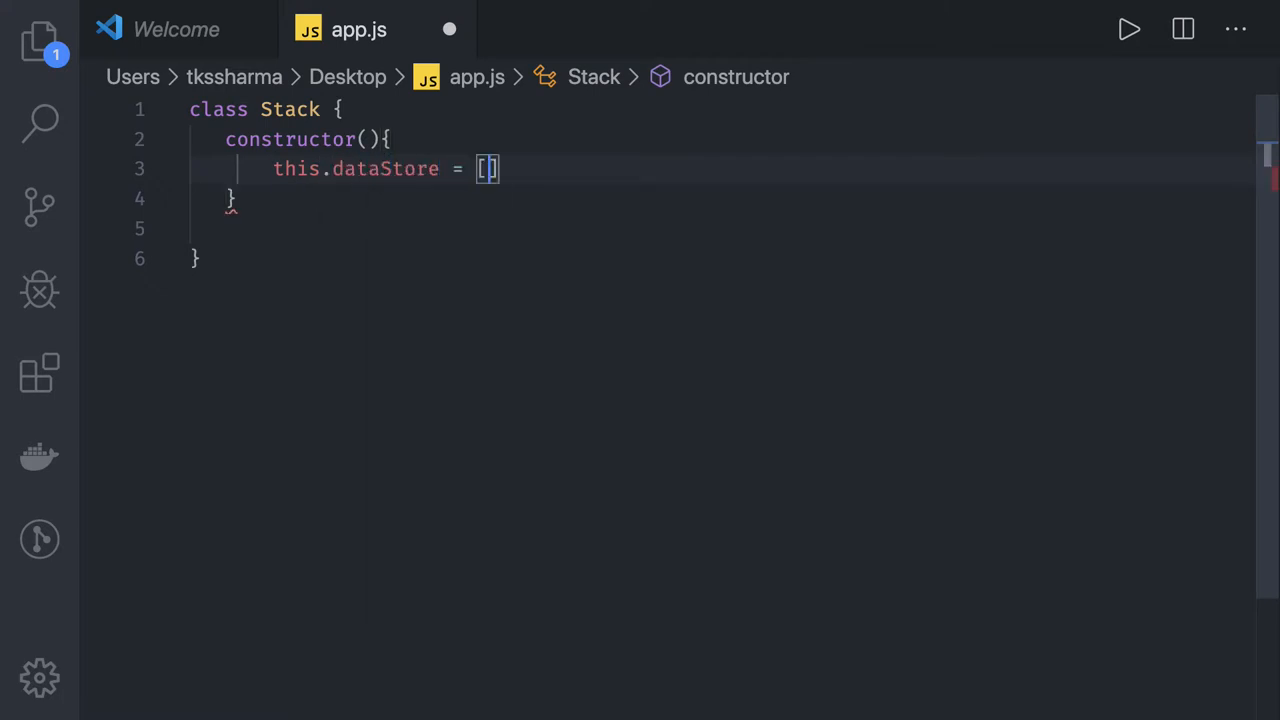
pyautogui.press('Enter')
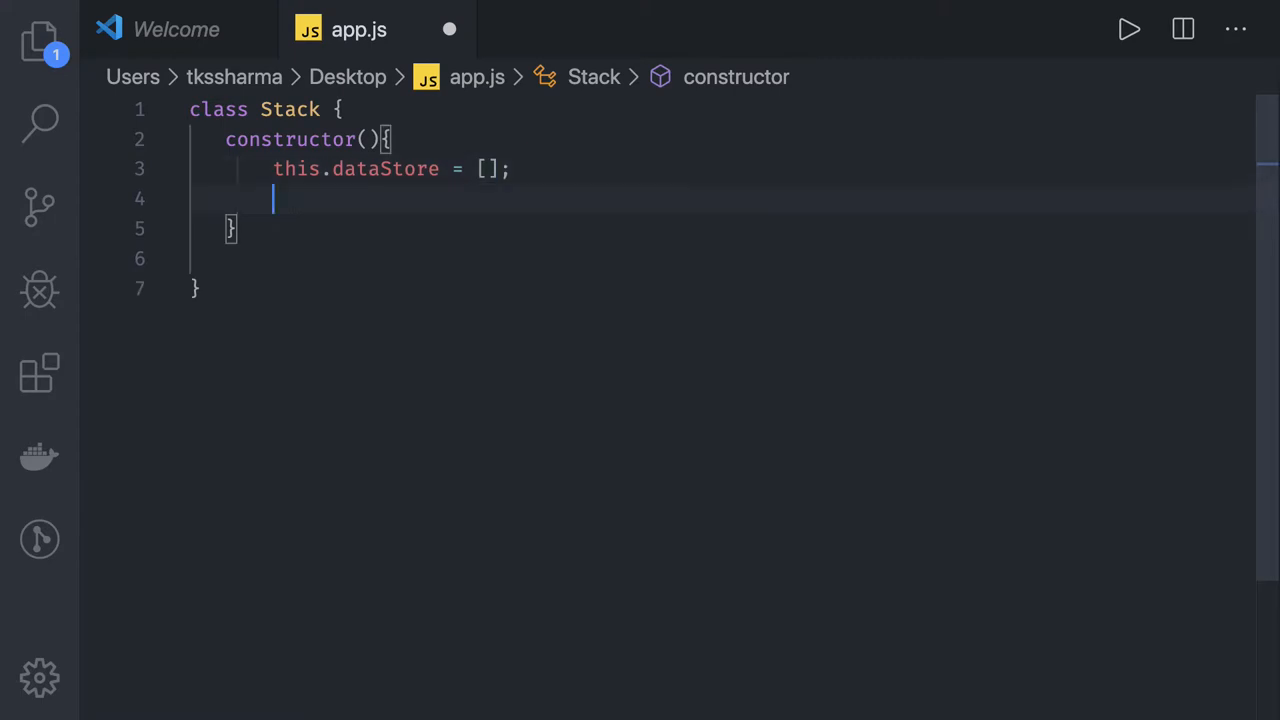
pyautogui.write('this.top')
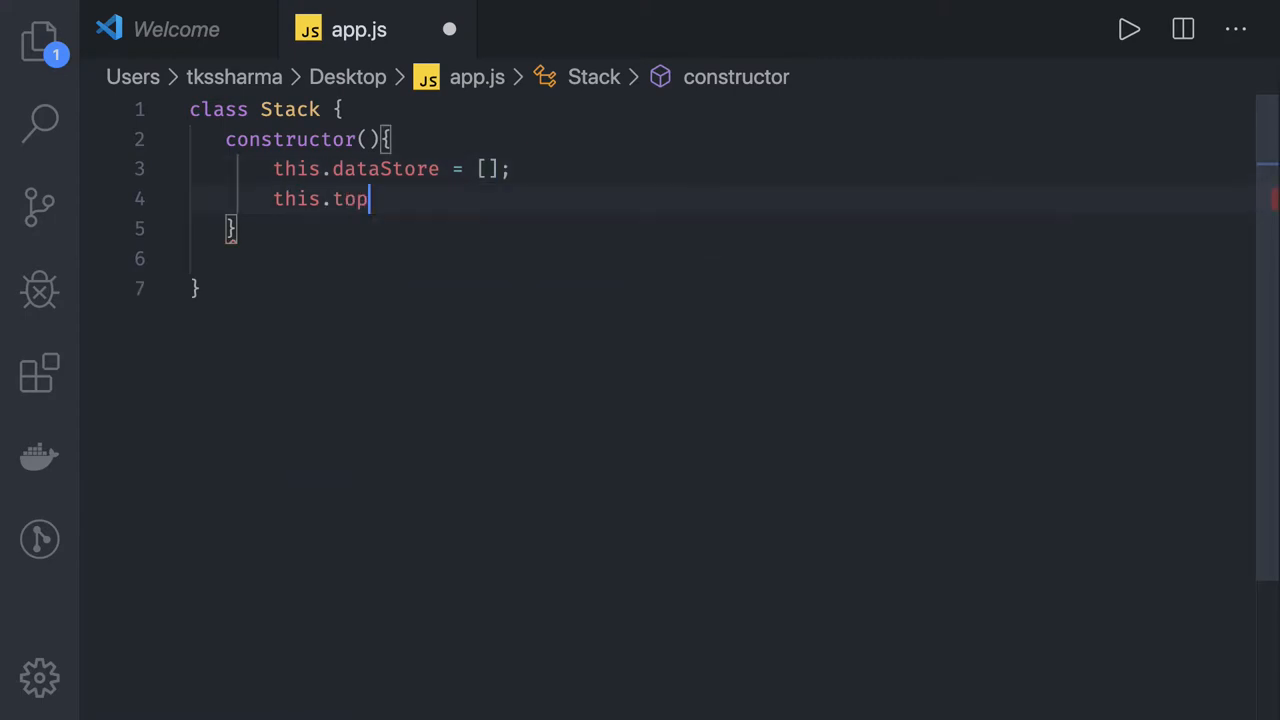
pyautogui.write('=')
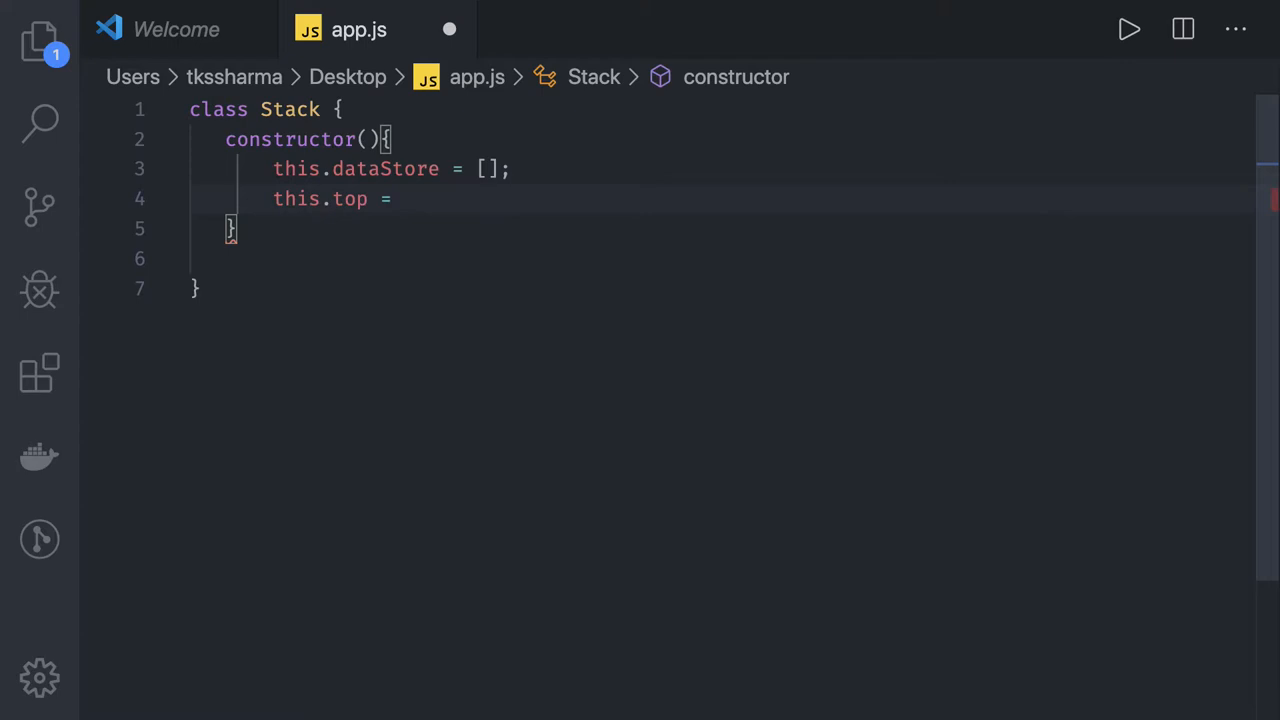
pyautogui.write('0;')
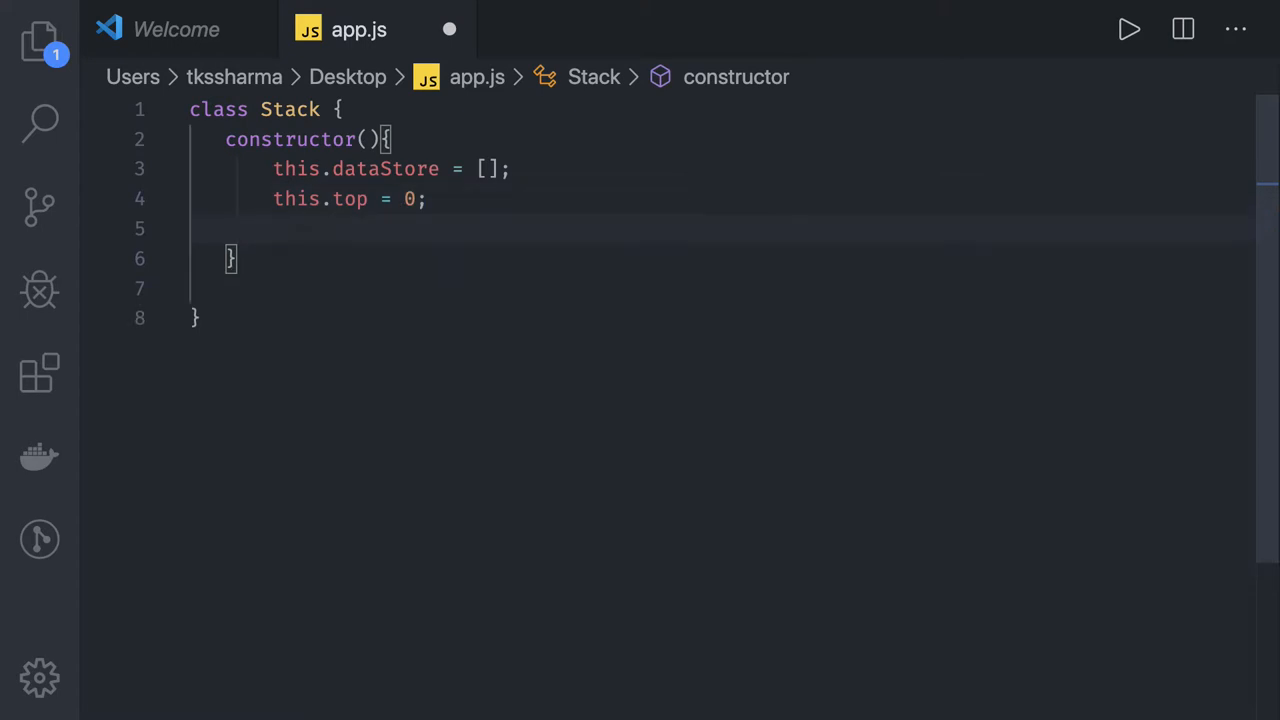
pyautogui.write('this')
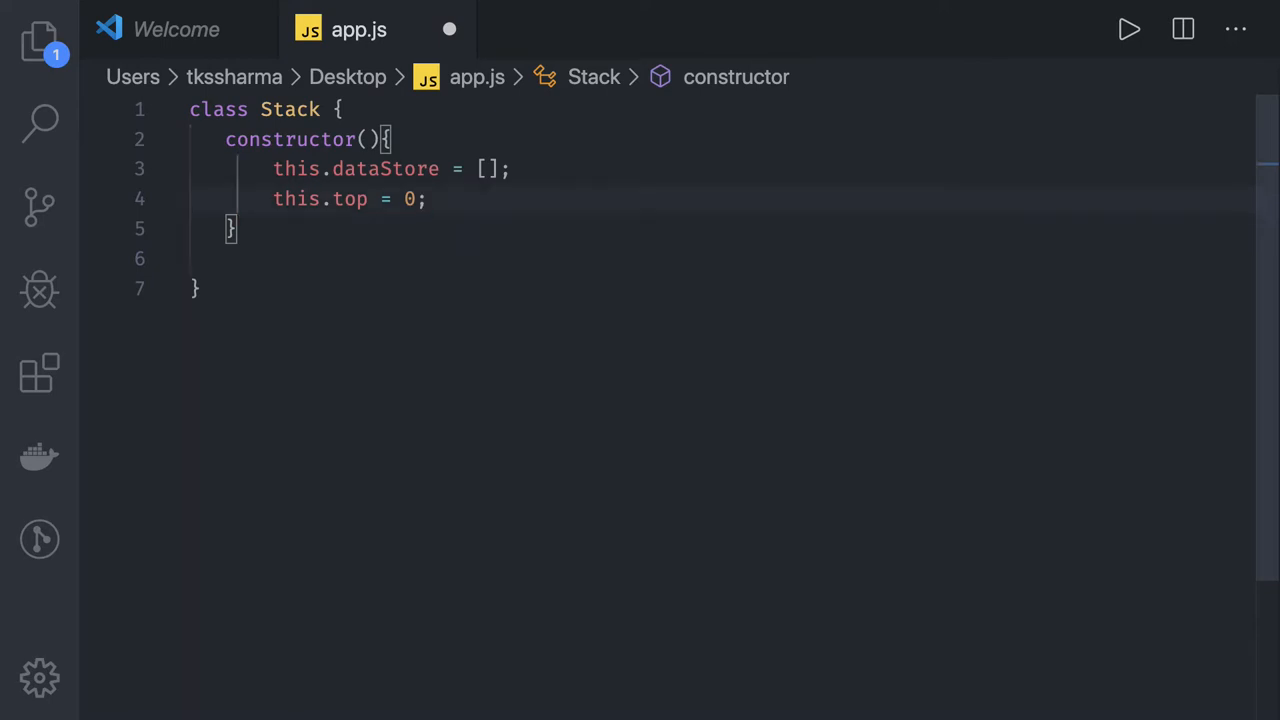
pyautogui.click(232, 228)
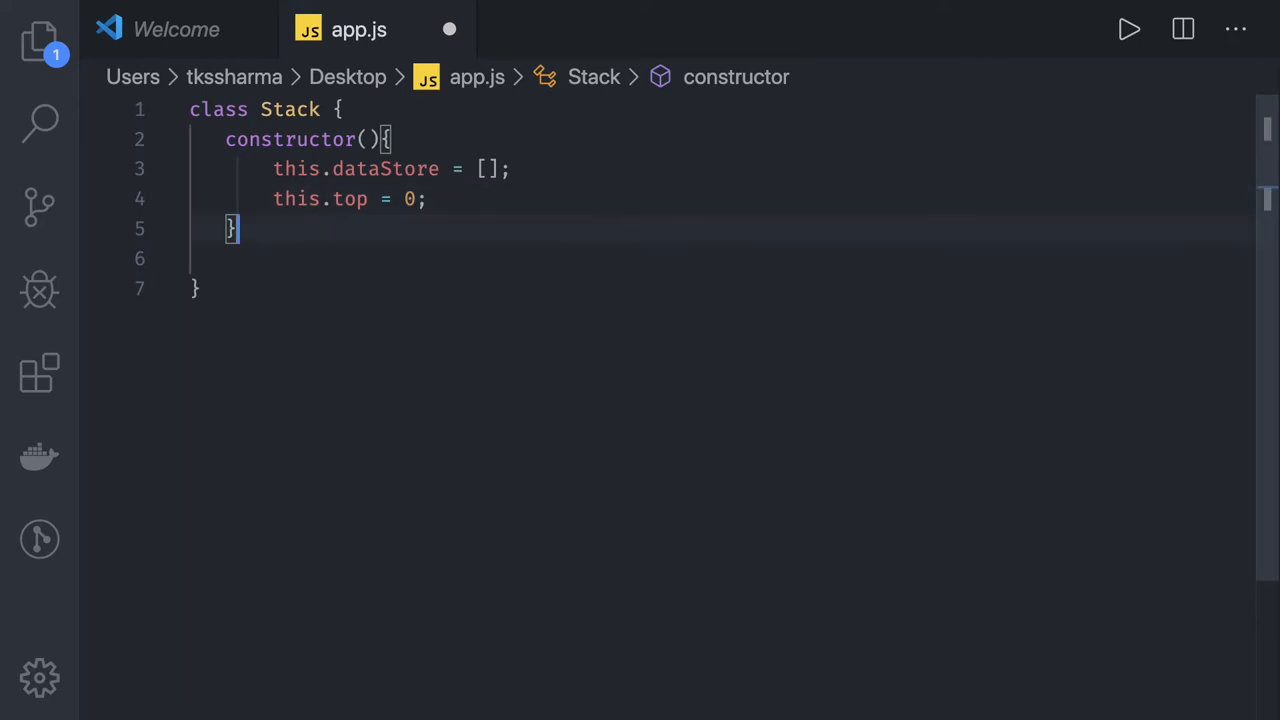
# Add empty push, pop, clear and length method stubs below the constructor
pyautogui.write('push')
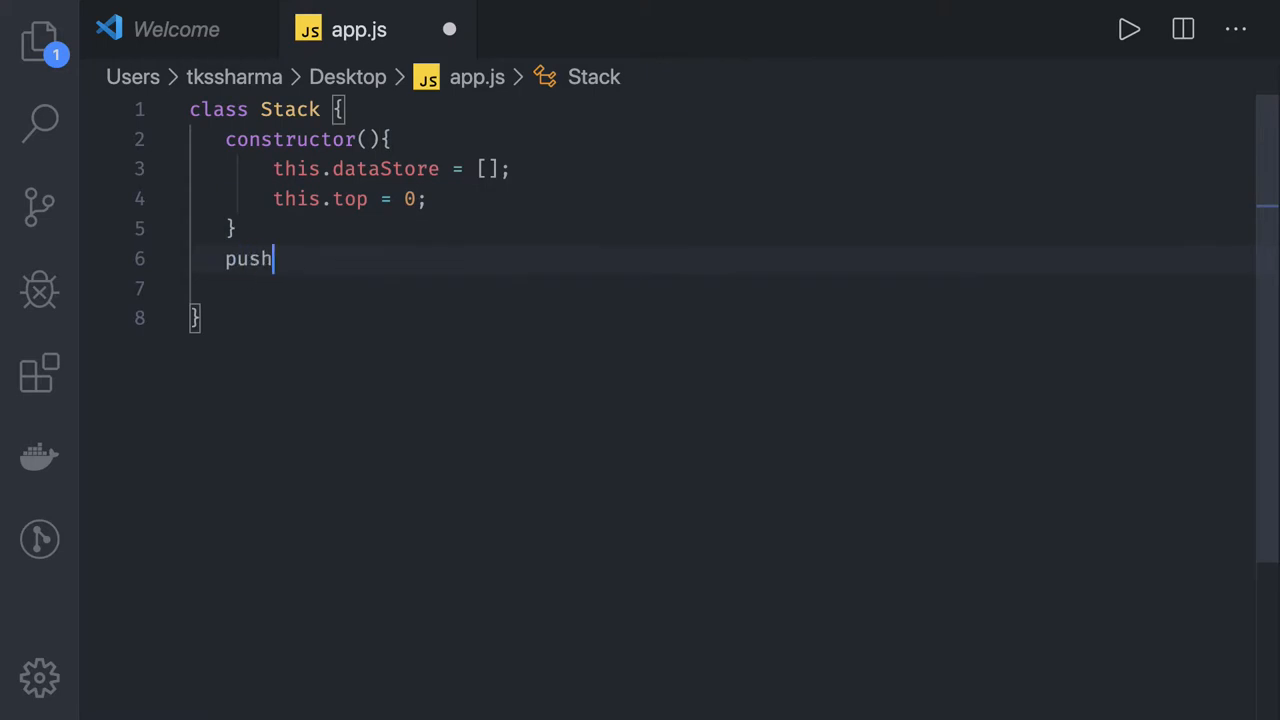
pyautogui.write('(){')
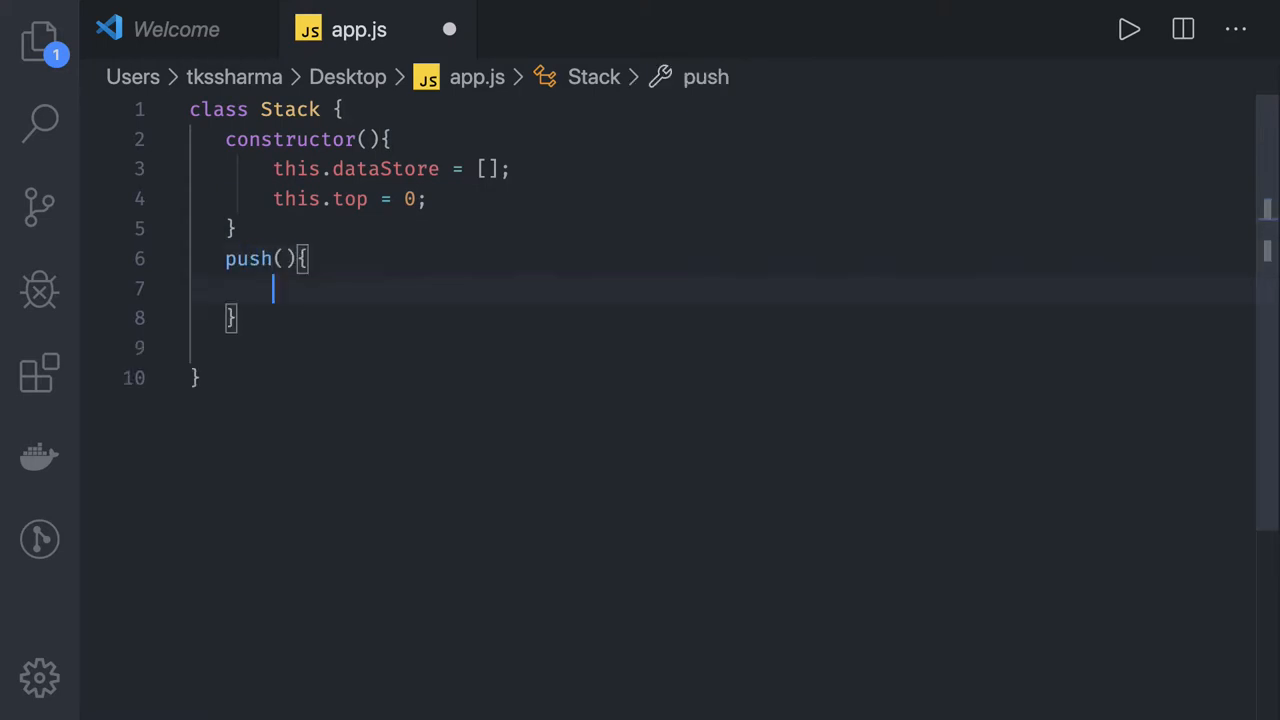
pyautogui.write('pop')
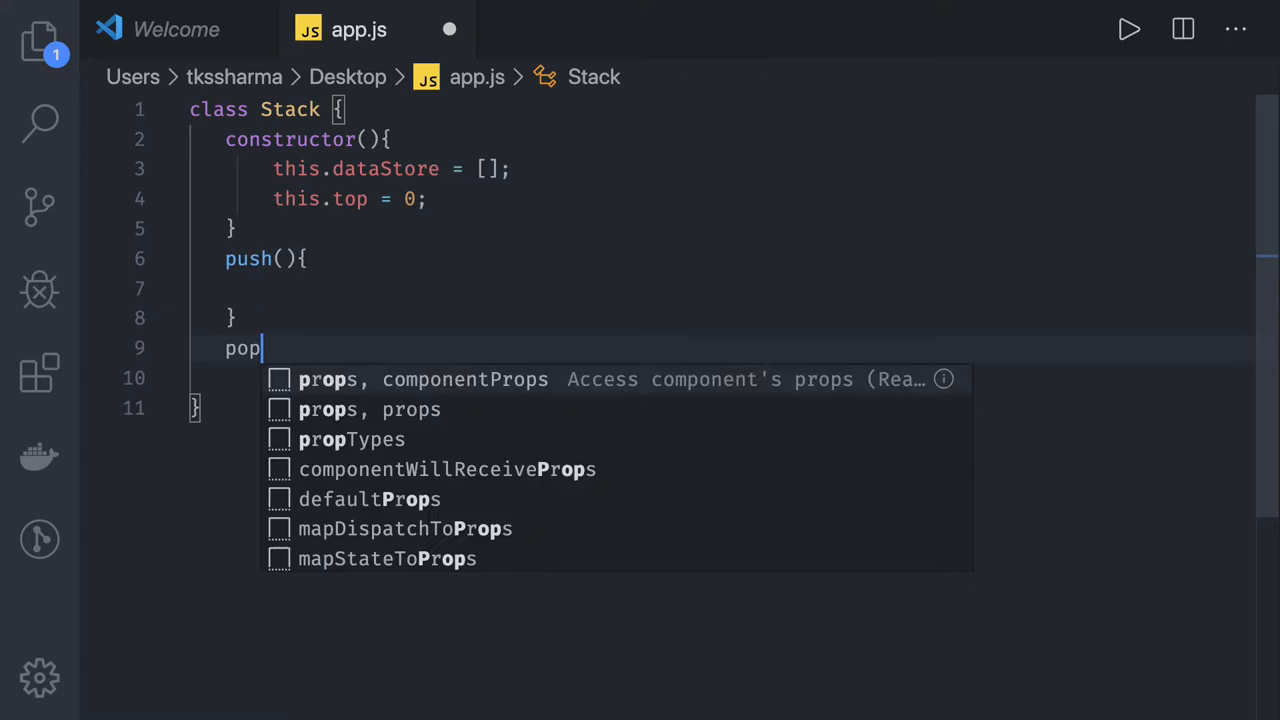
pyautogui.write('(){')
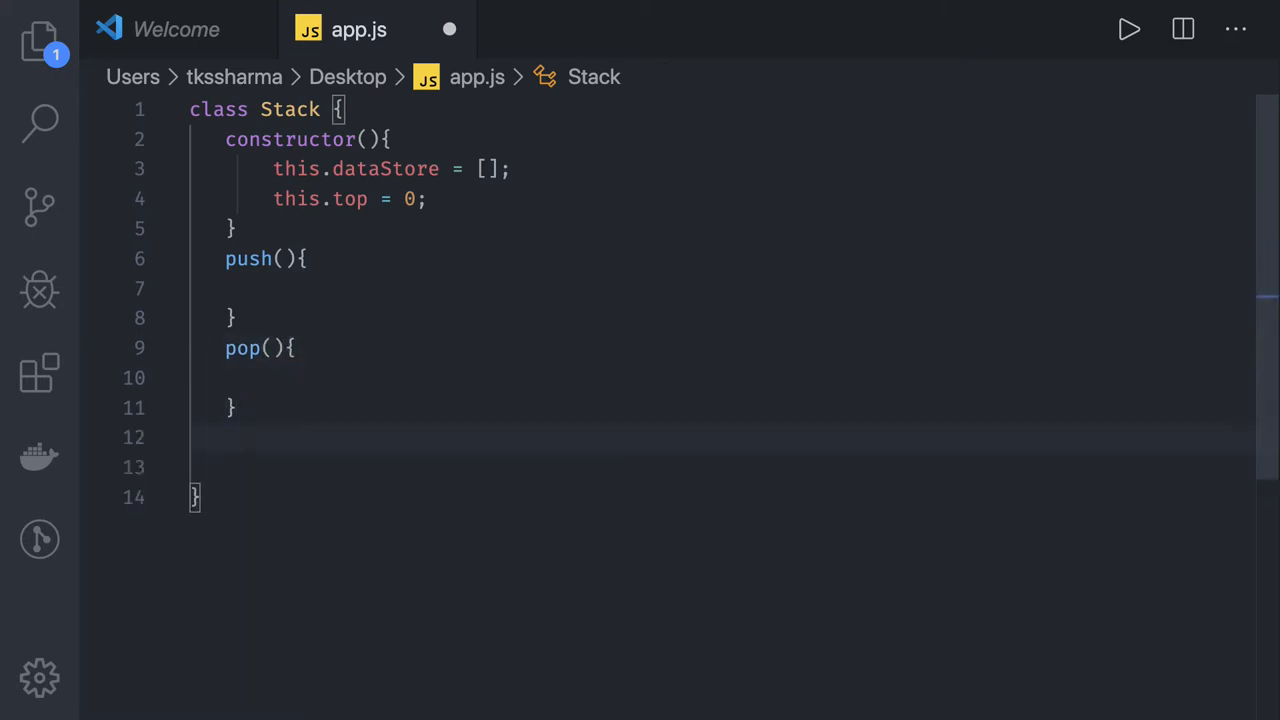
pyautogui.write('clear(){')
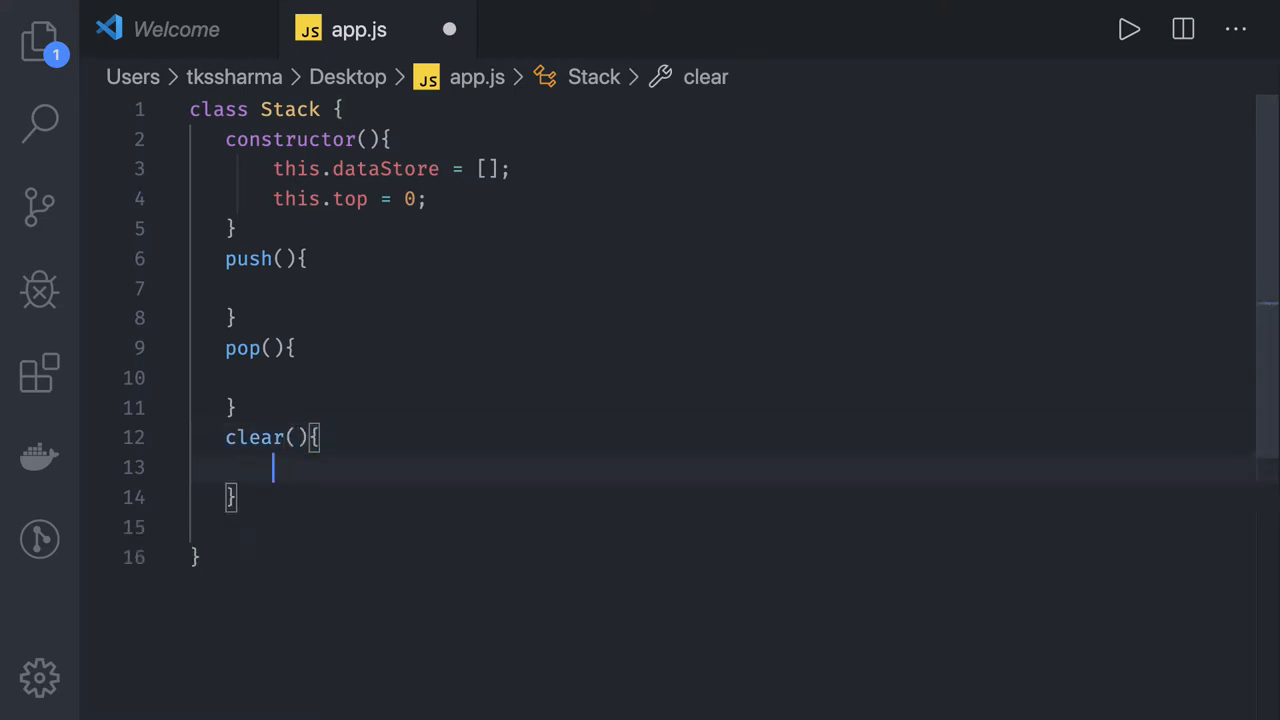
pyautogui.write('l')
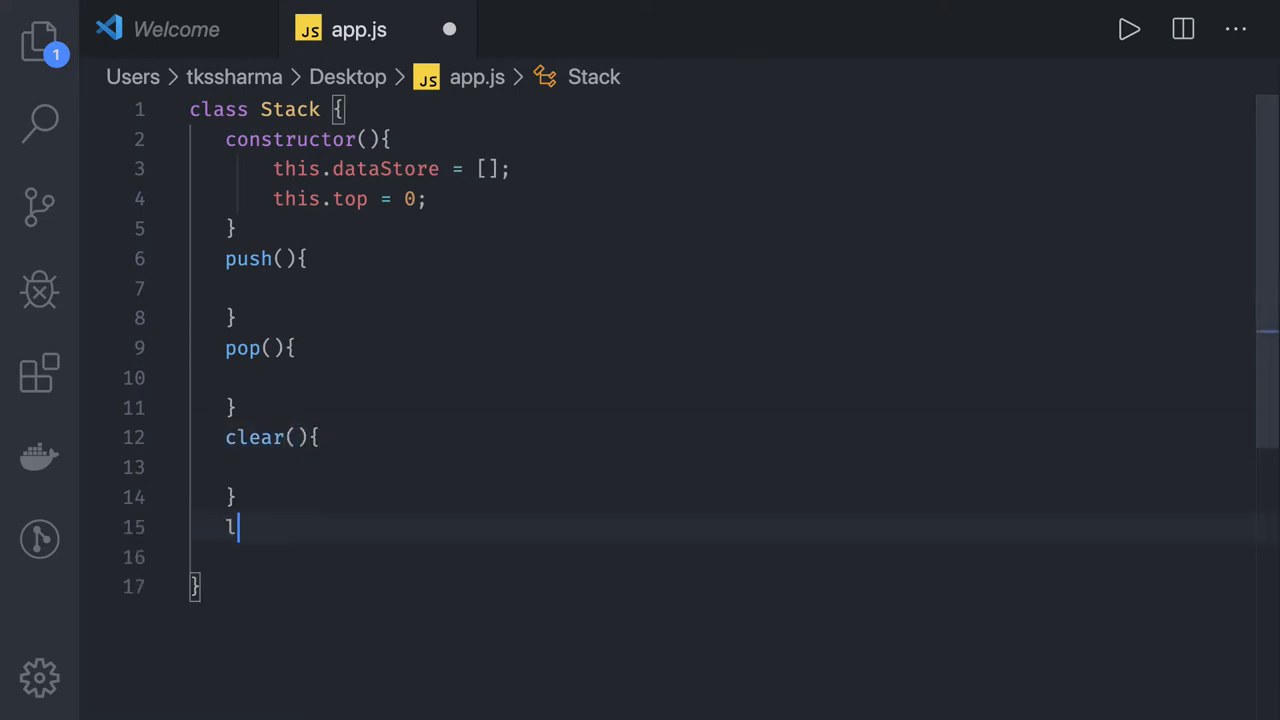
pyautogui.write('ength(){}')
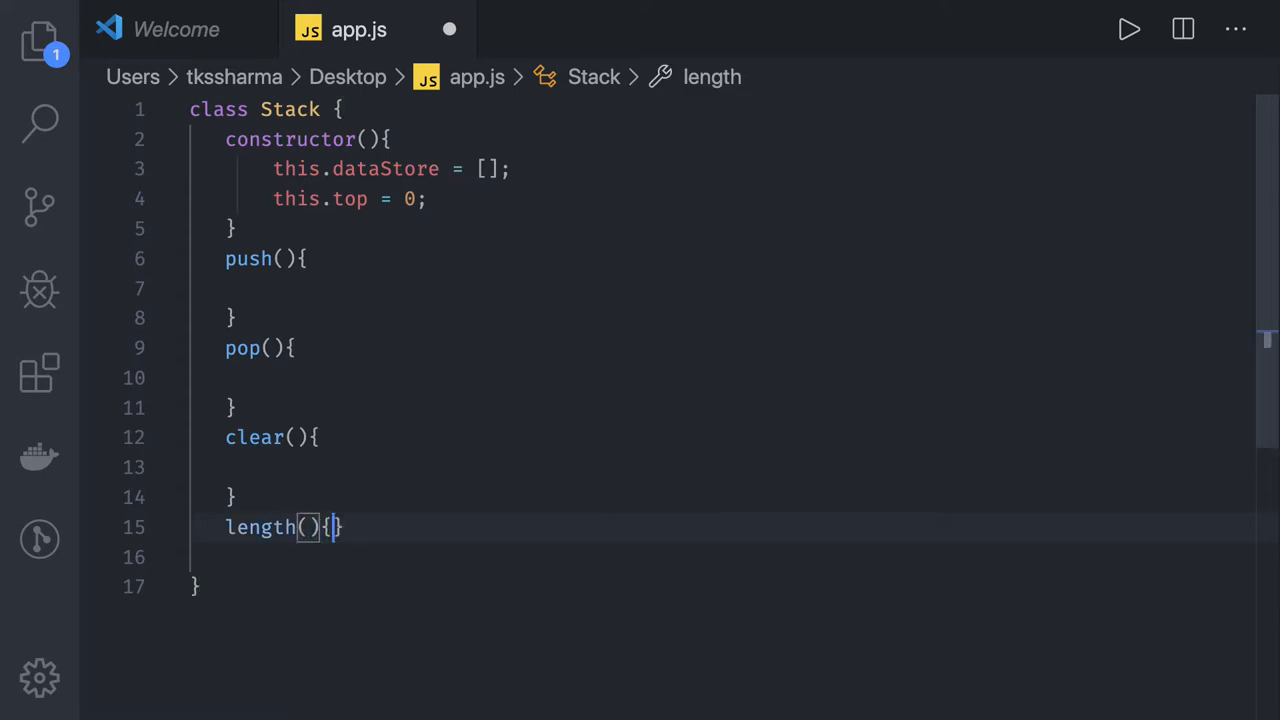
pyautogui.press('Enter')
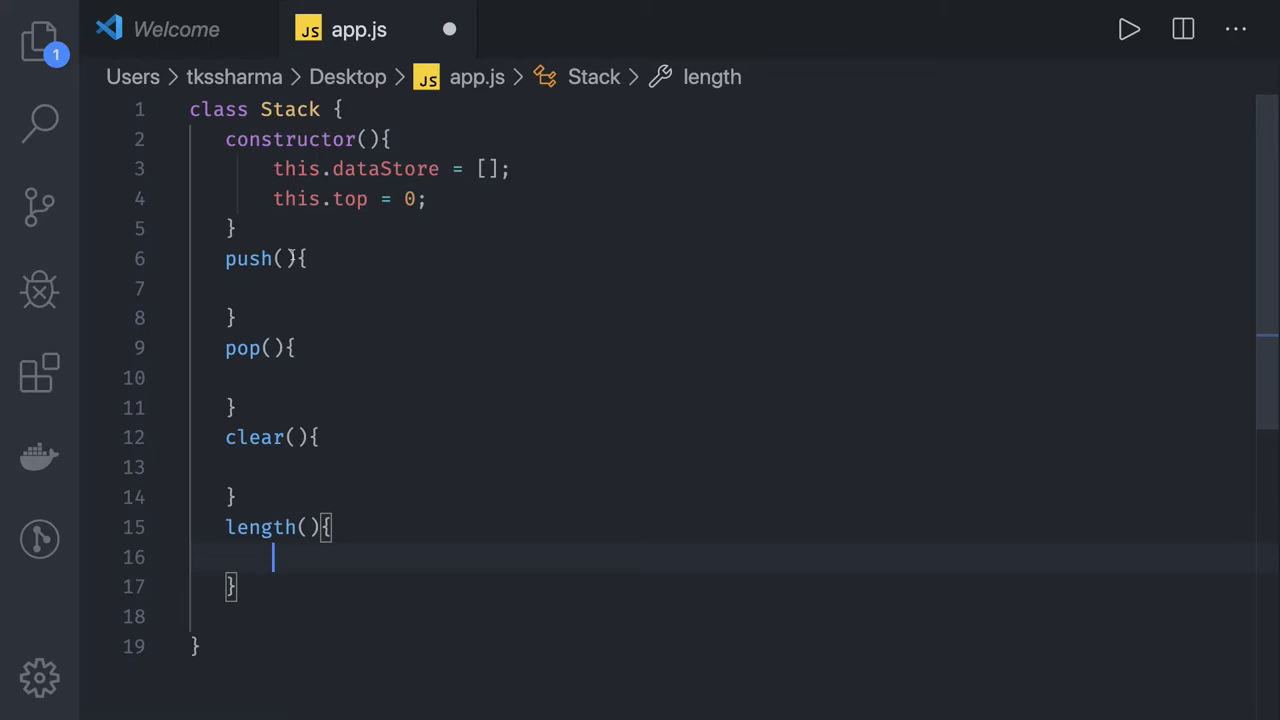
# Give push a value parameter in its parentheses
pyautogui.write('value')
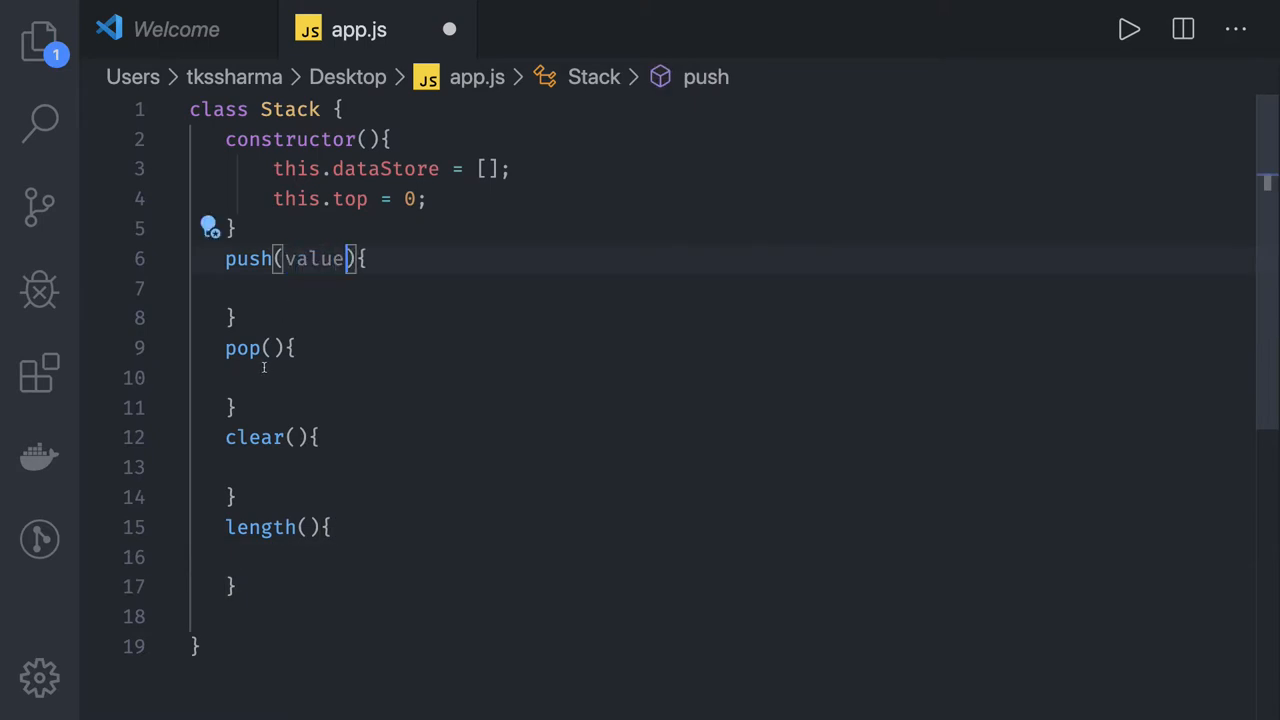
pyautogui.click(300, 288)
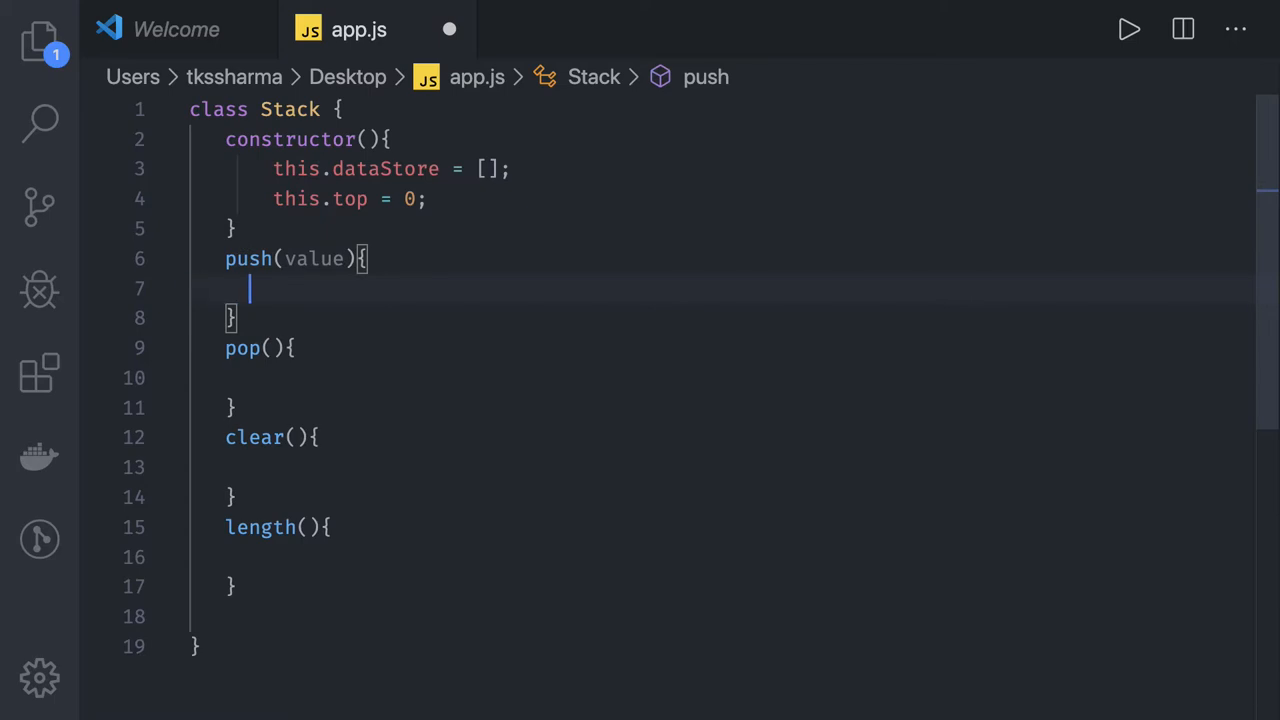
# In push, write this.dataStore[this.count ++] = value;
pyautogui.write('this')
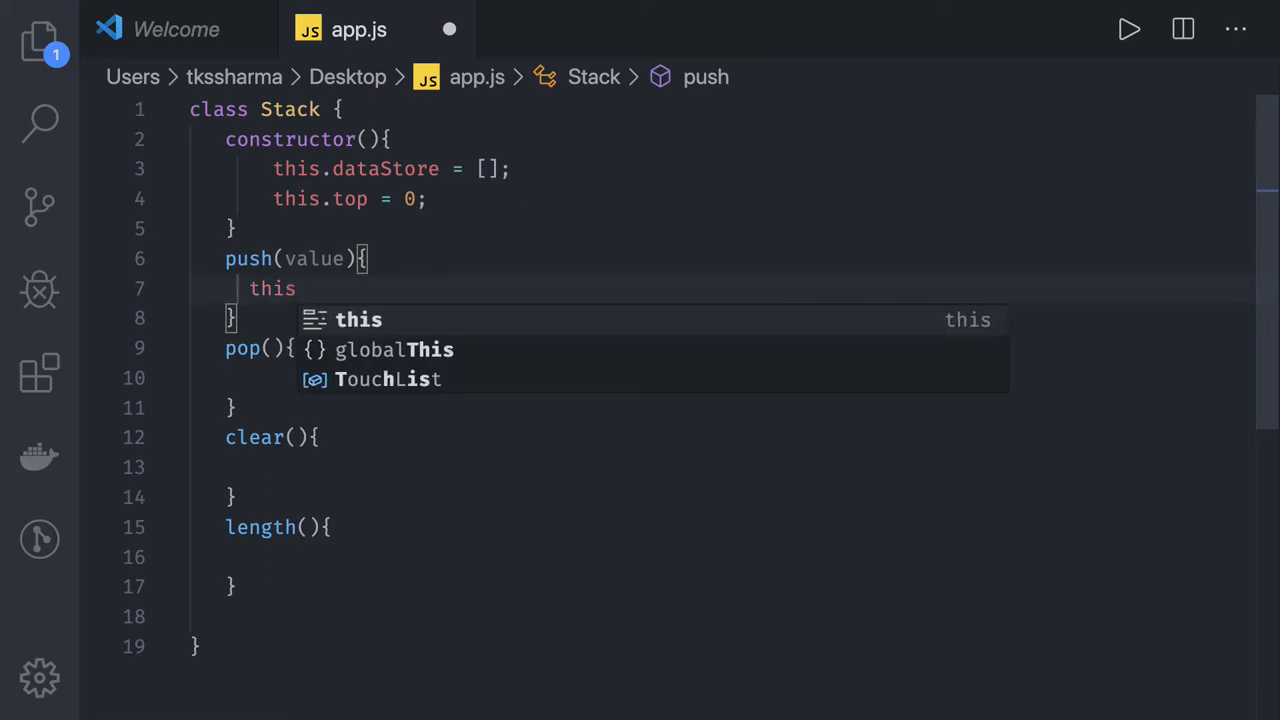
pyautogui.write('.dataStore')
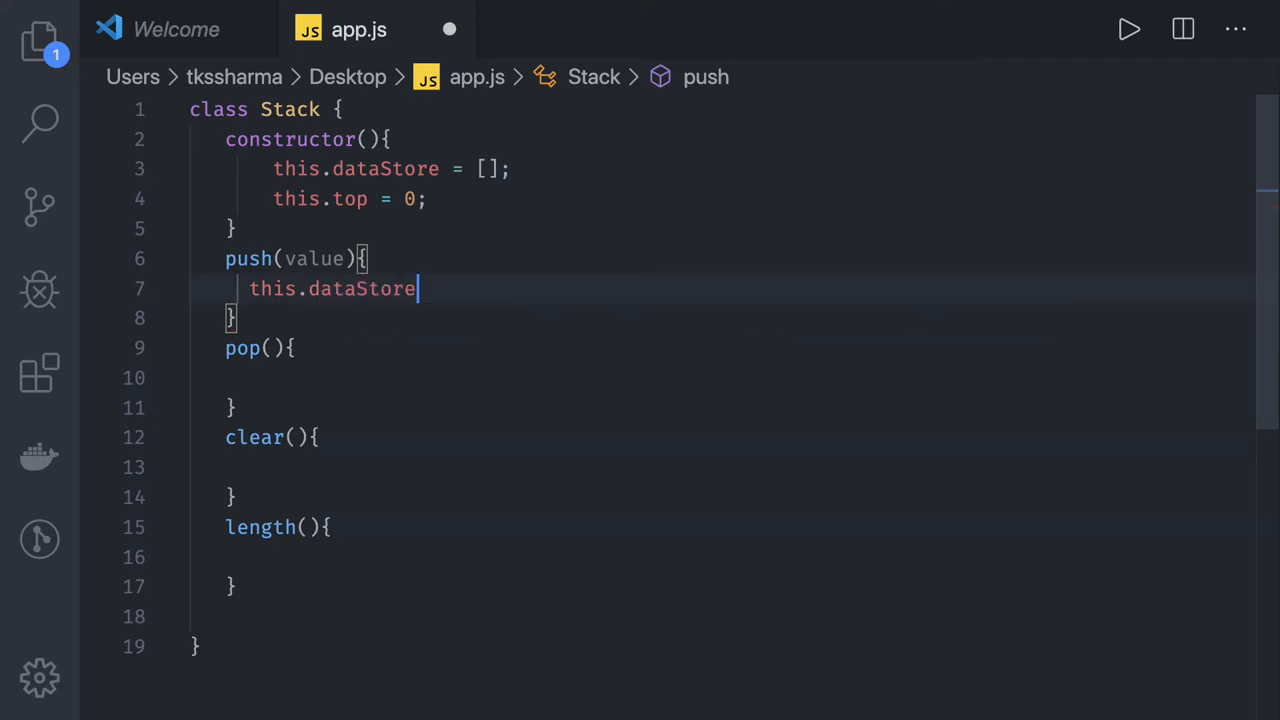
pyautogui.write('[]')
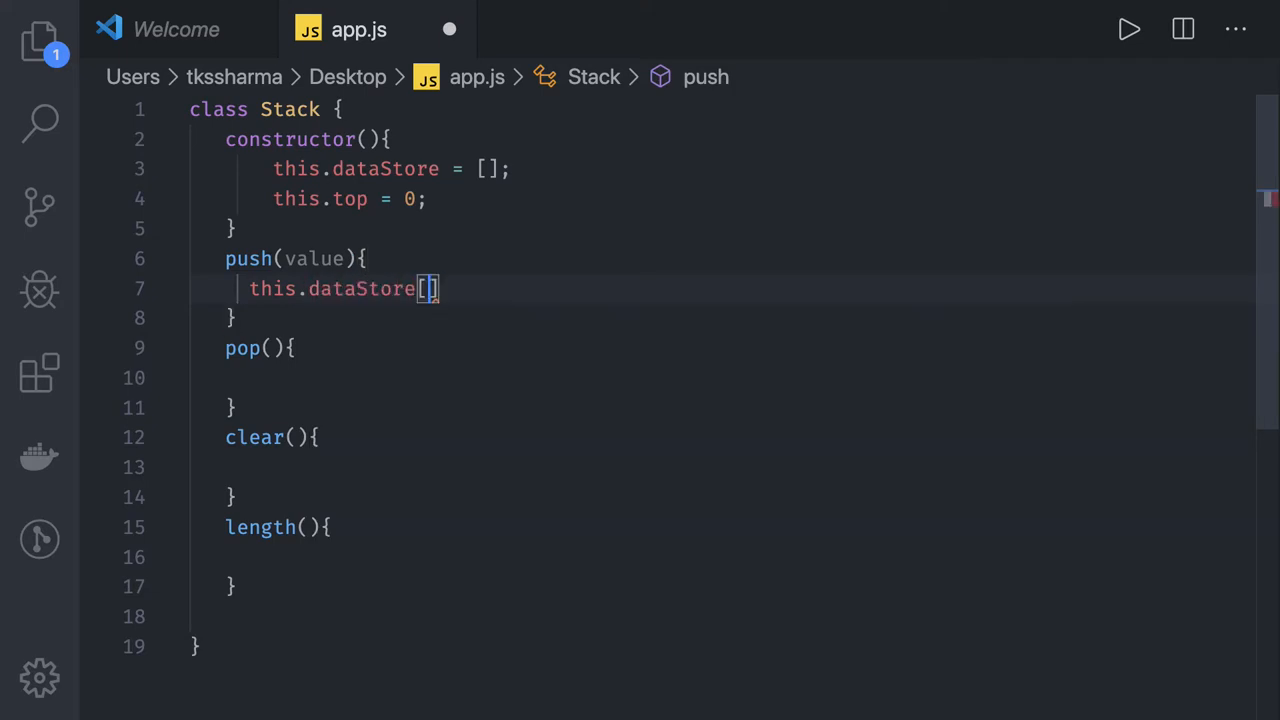
pyautogui.write('this.count ++')
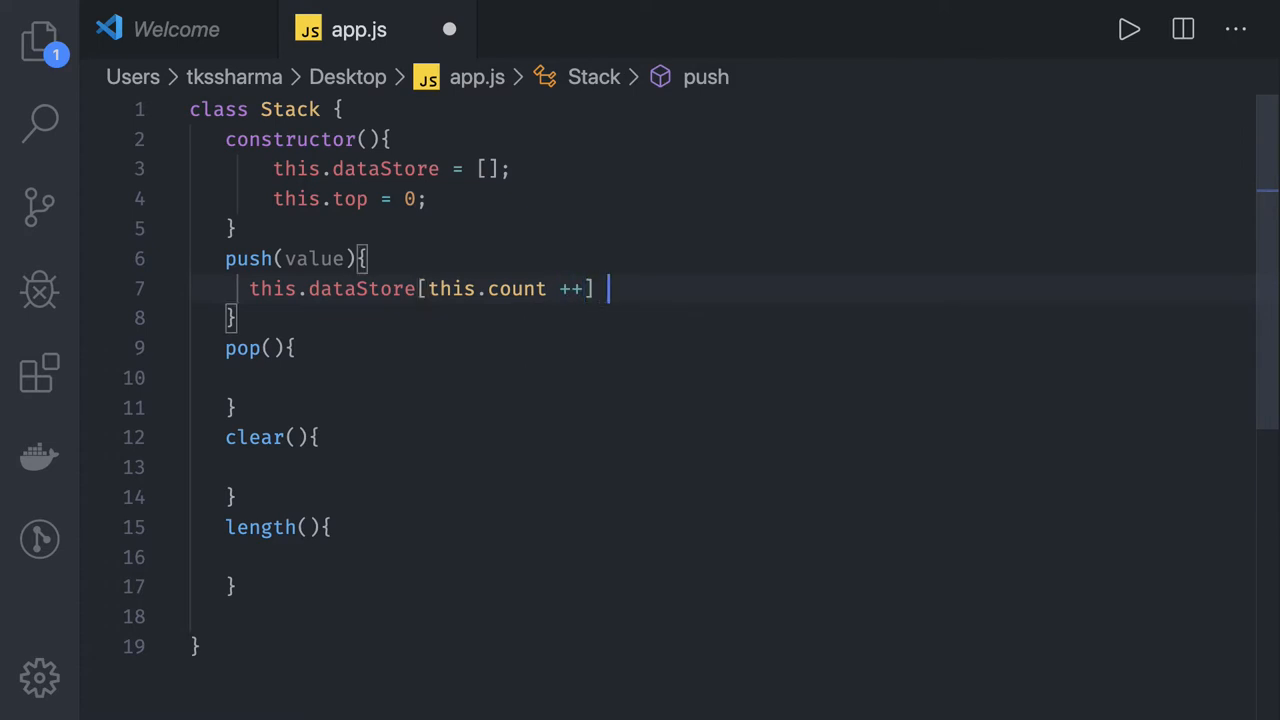
pyautogui.write('=')
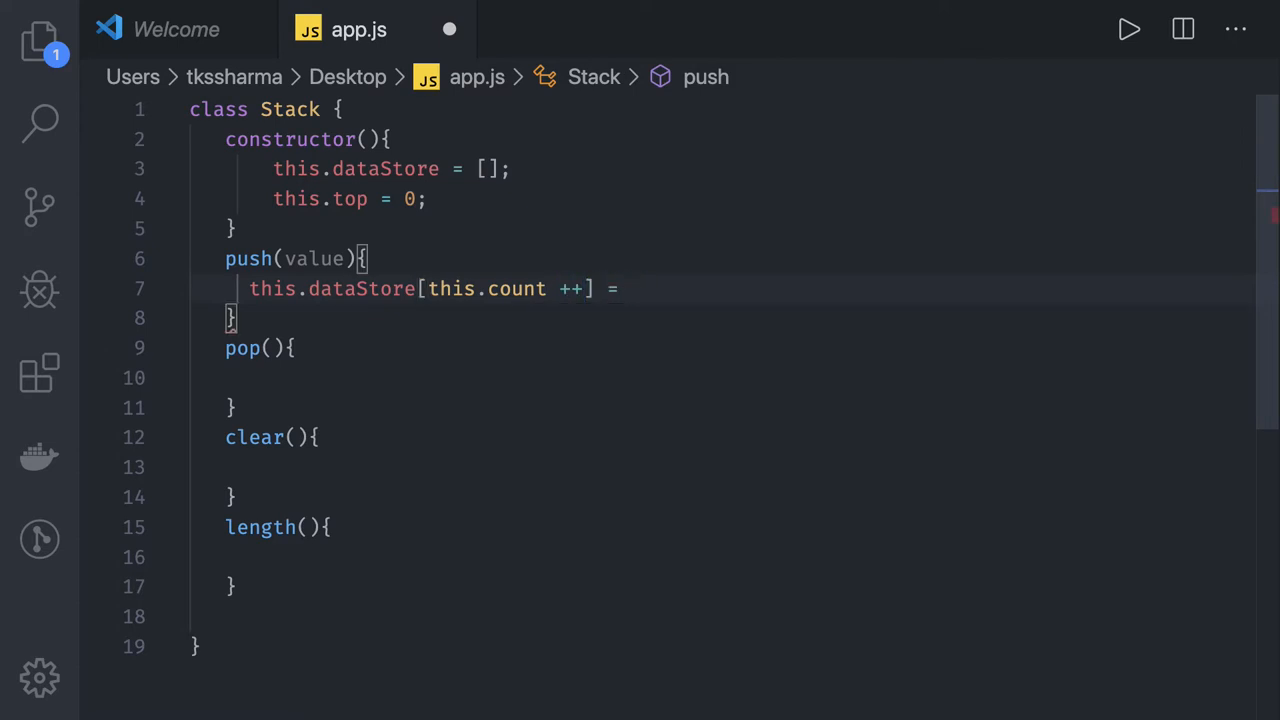
pyautogui.write('value;')
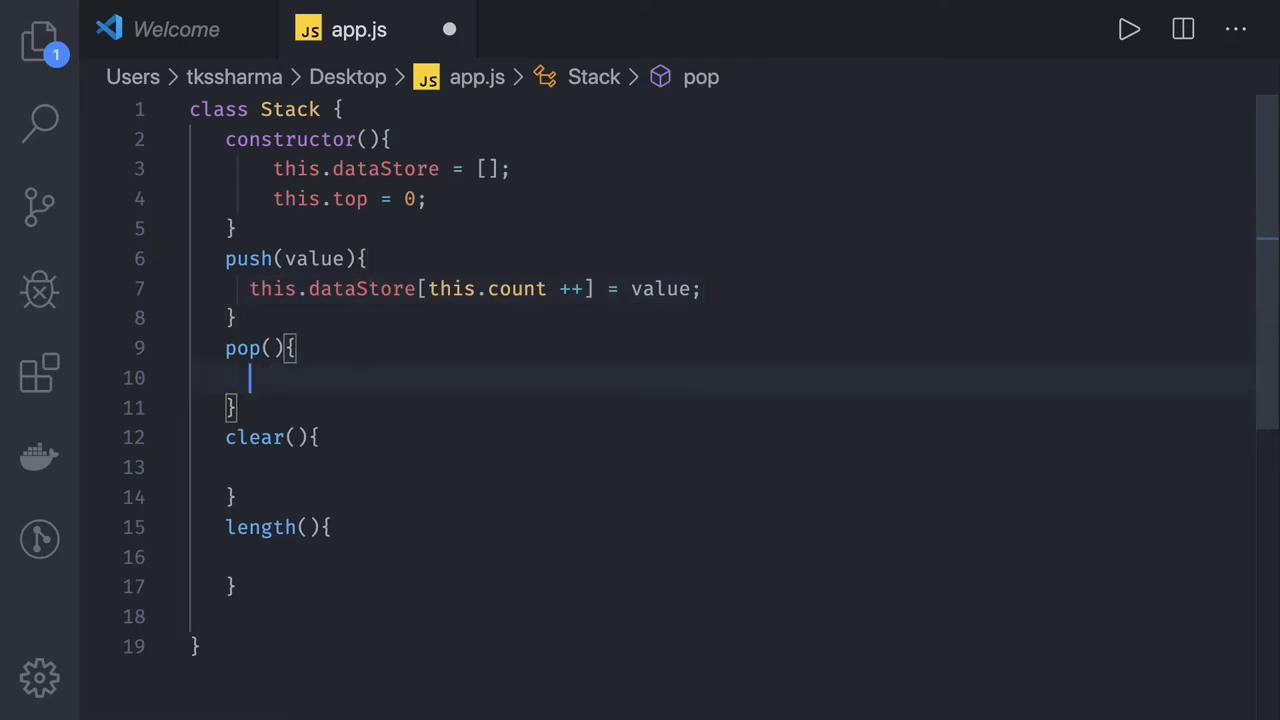
# In pop, write return this.dataStore[this.count -1];
pyautogui.write('return')
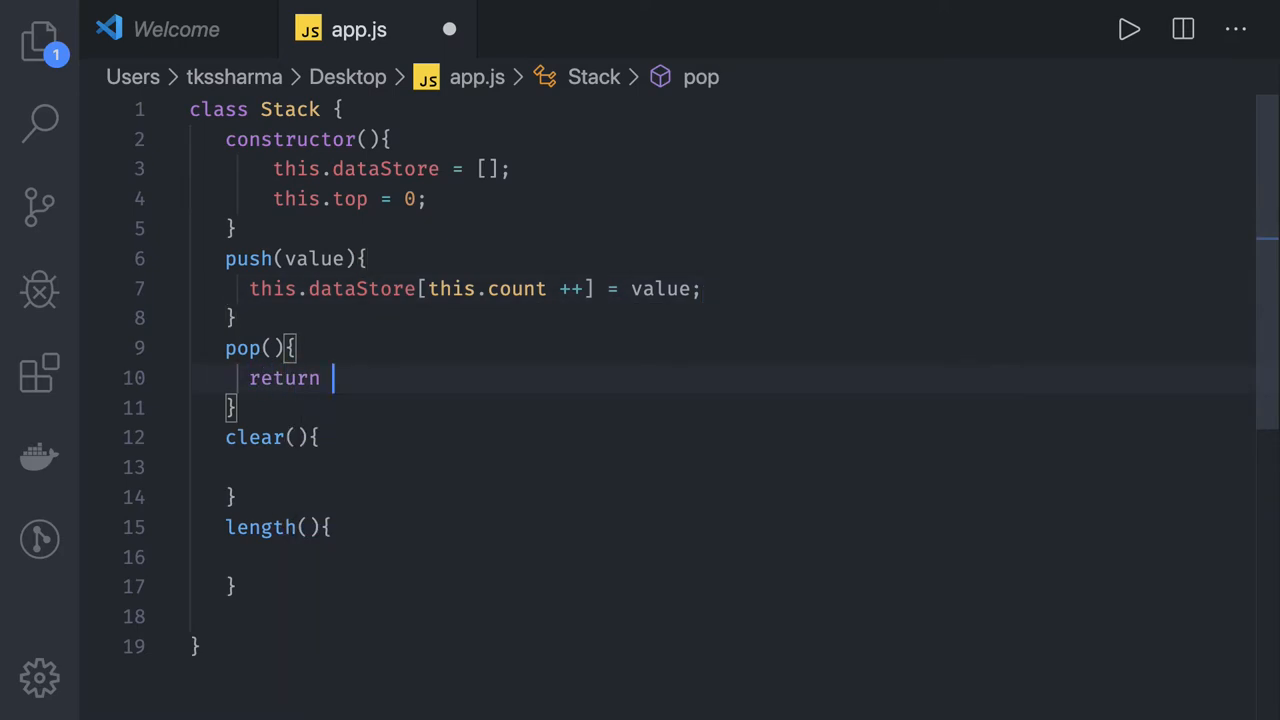
pyautogui.write('this.dataStore')
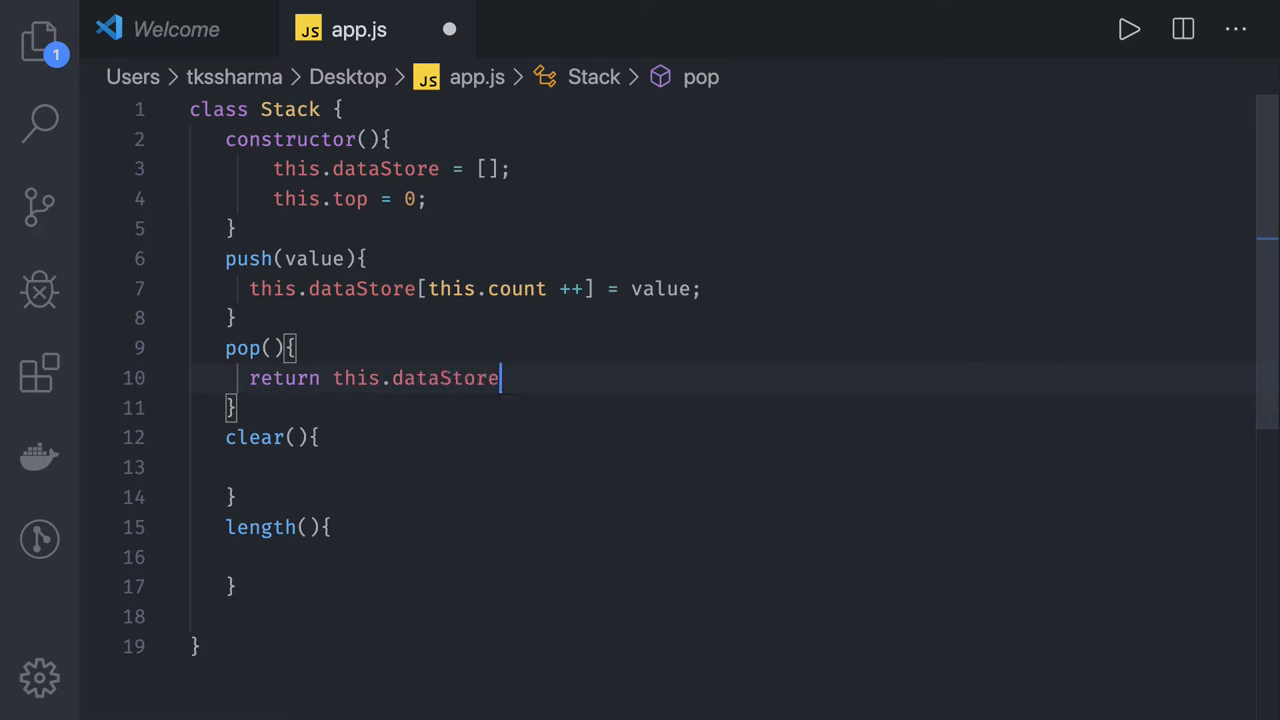
pyautogui.write('[]')
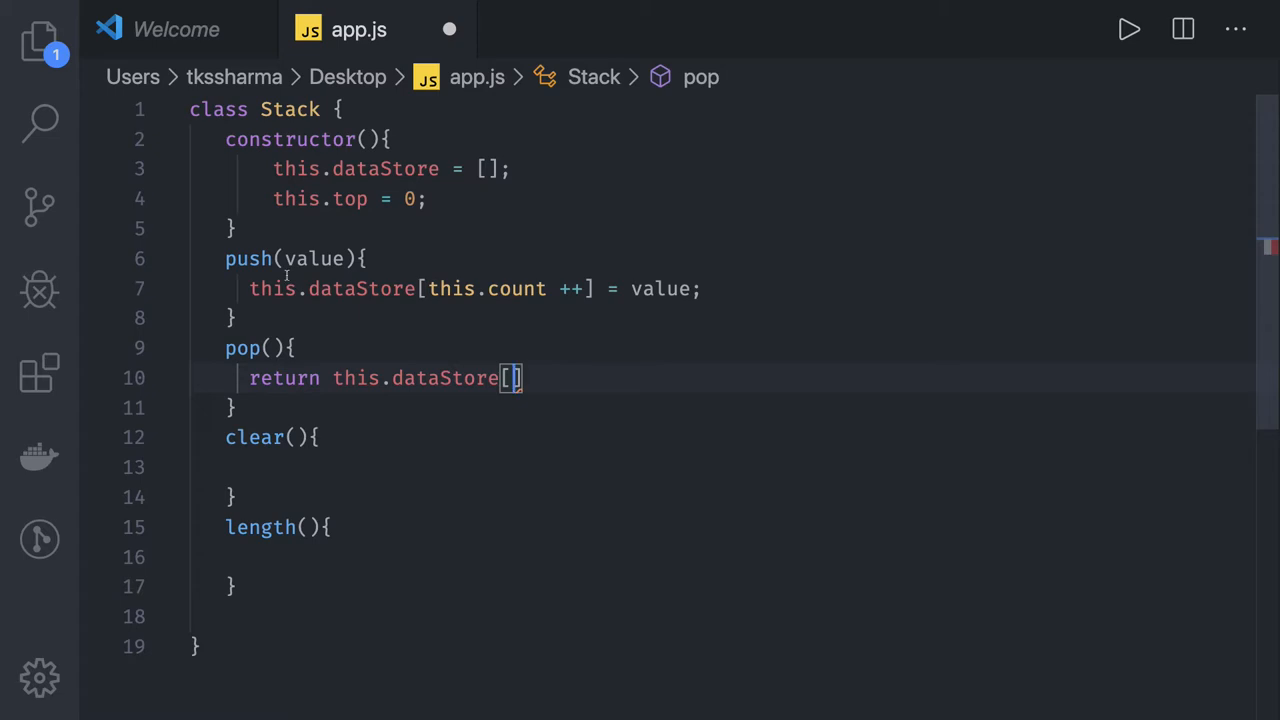
pyautogui.moveTo(272, 288)
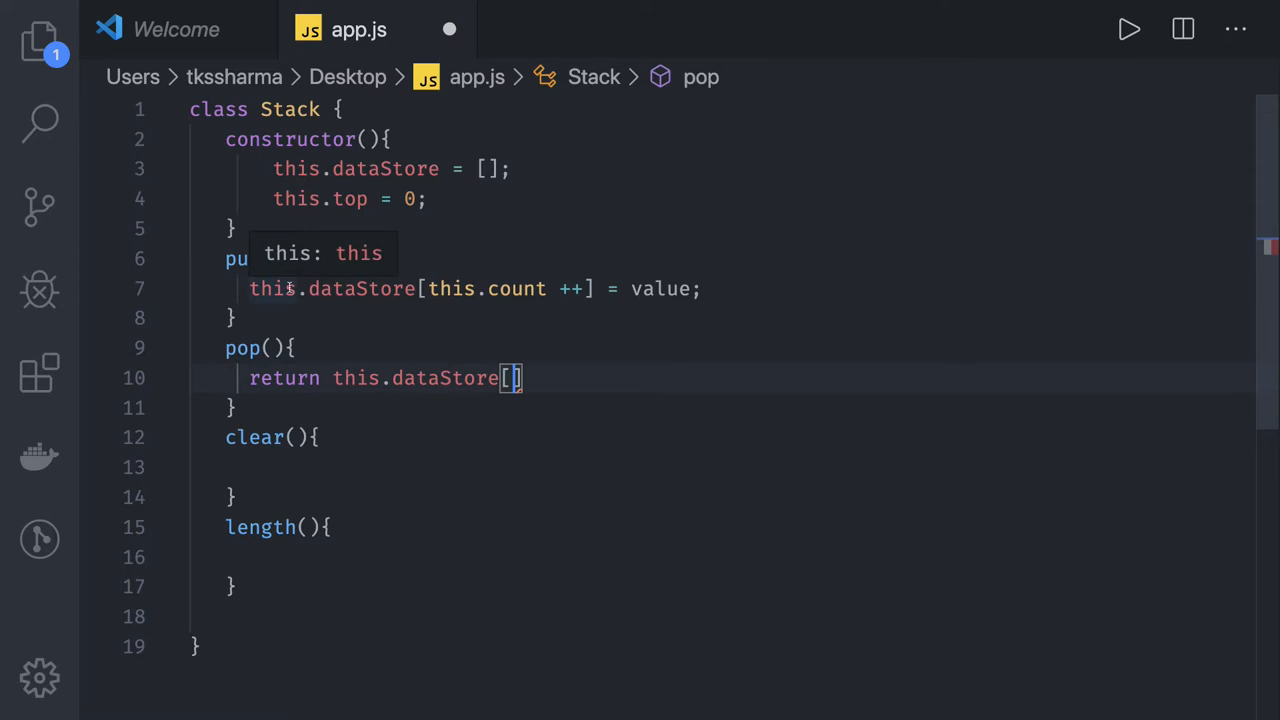
pyautogui.write('this.count -1')
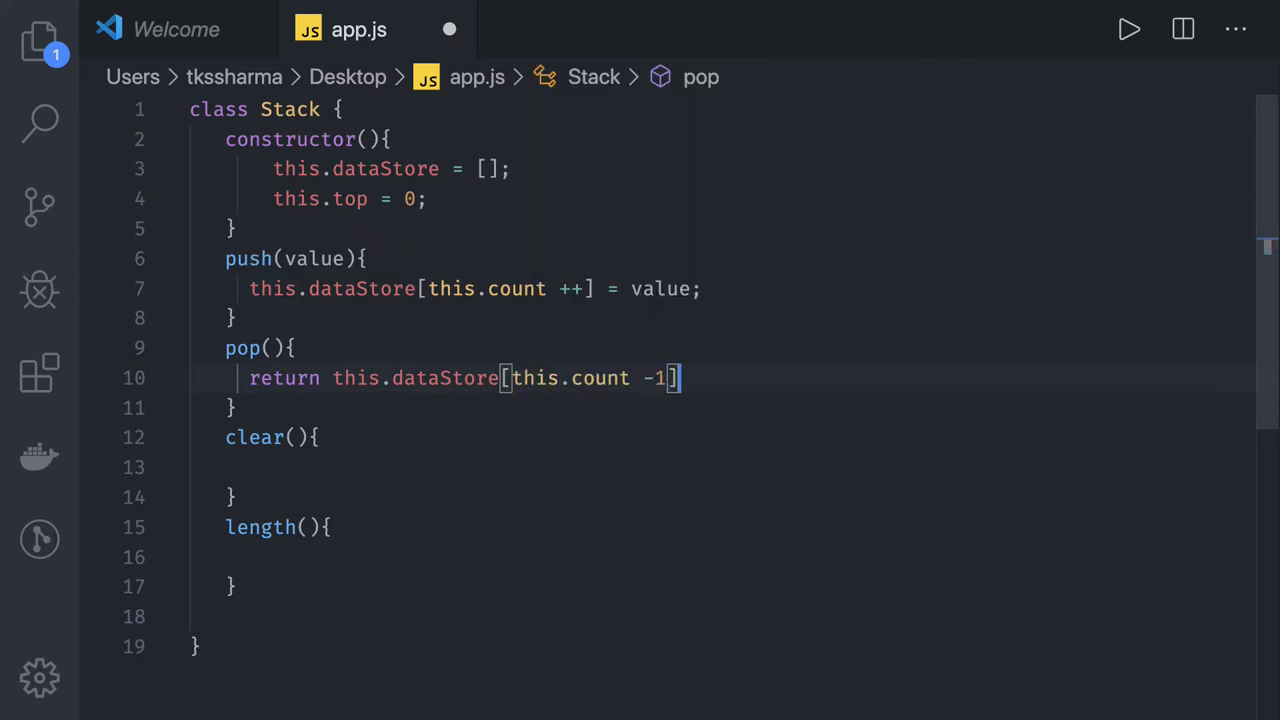
pyautogui.write(';')
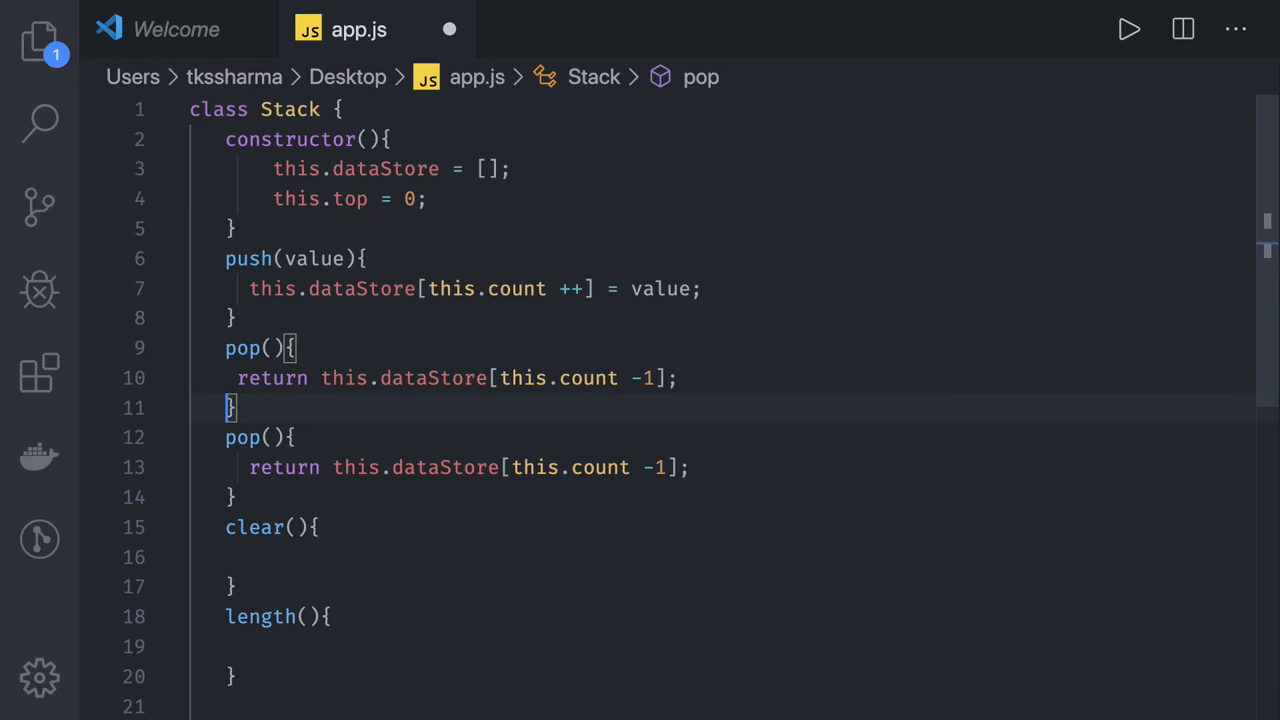
pyautogui.moveTo(444, 424)
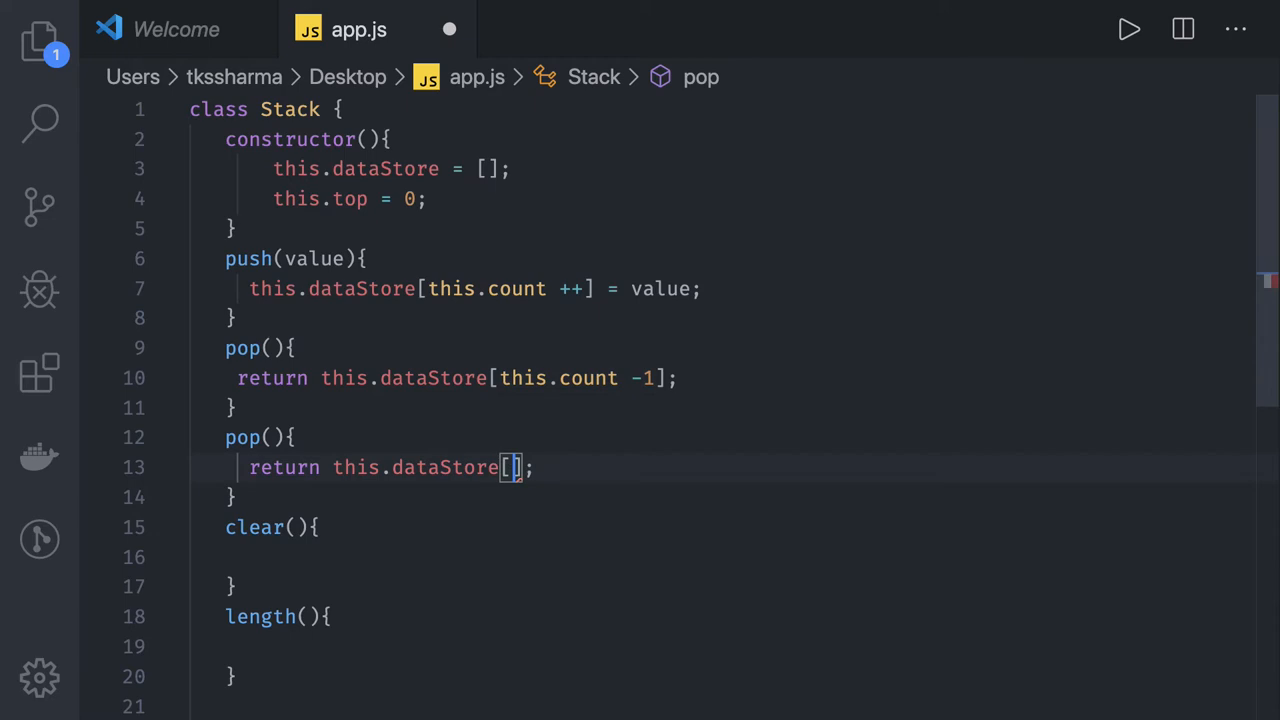
# Rename the first copy to peek and make pop return this.dataStore[-- this.count]
pyautogui.write('-- this.')
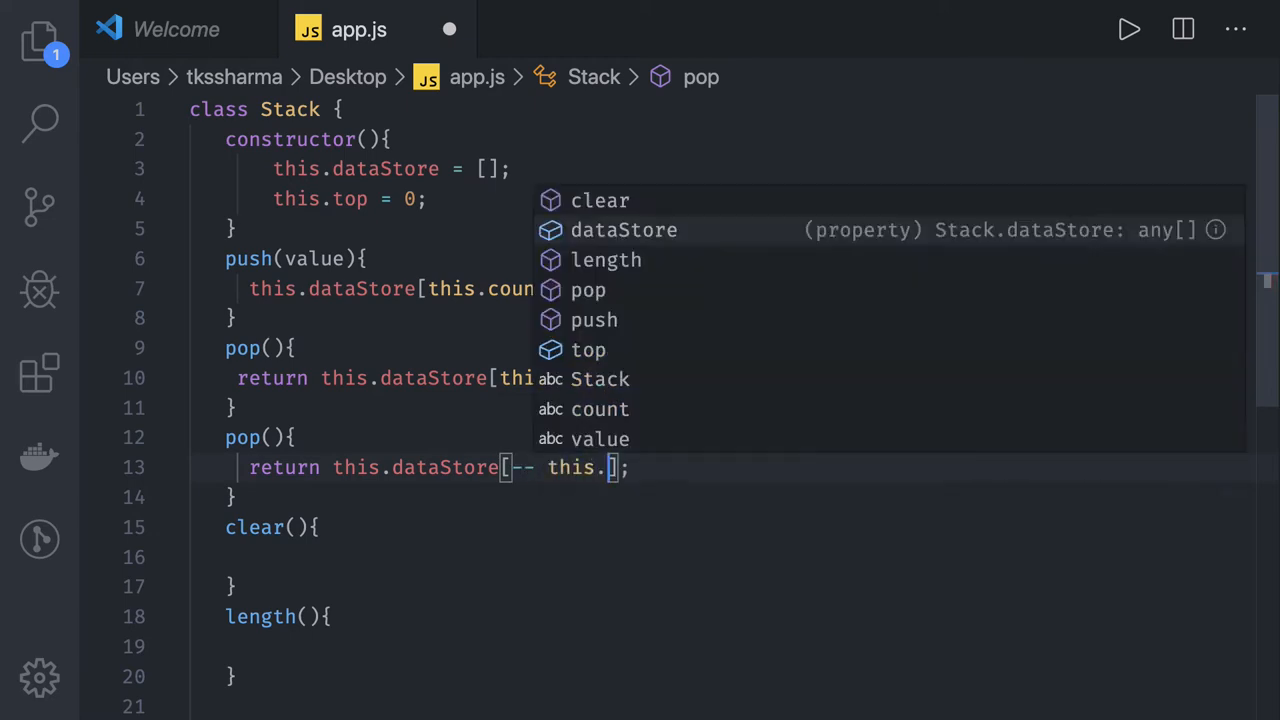
pyautogui.write('count')
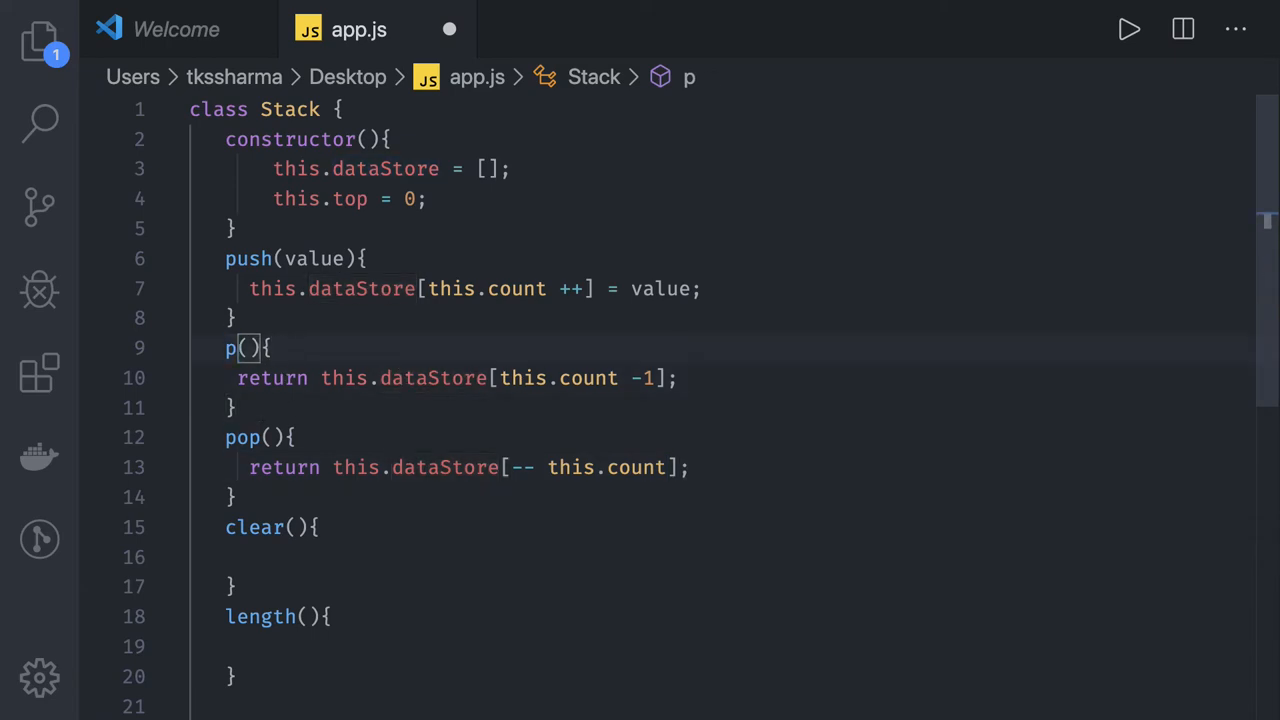
pyautogui.write('eek')
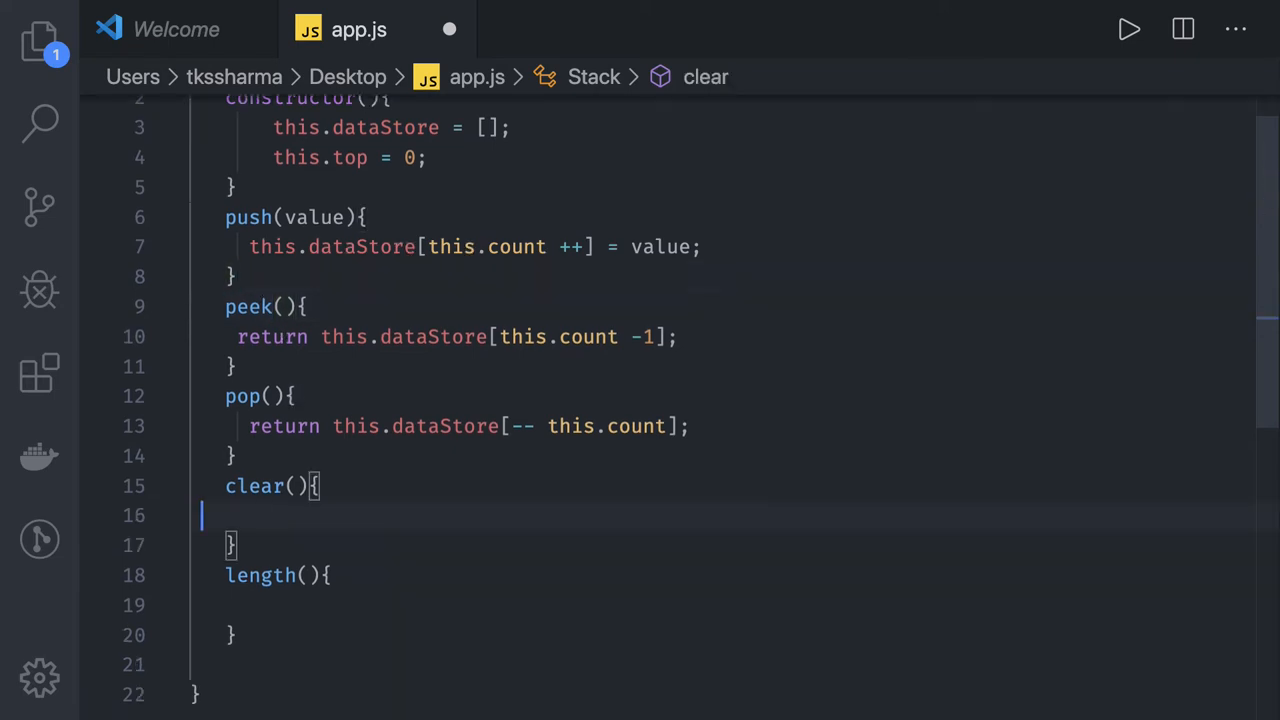
# In clear write this.count = 0; and in length write return this.count;
pyautogui.write('th')
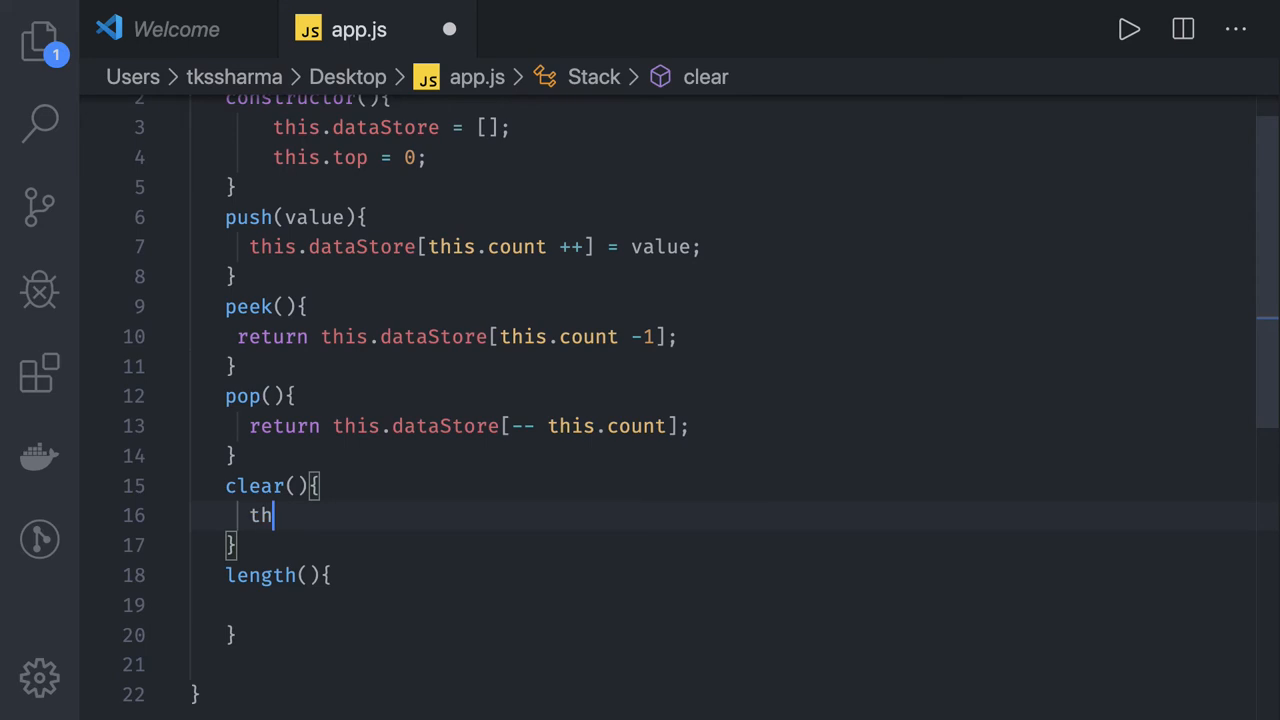
pyautogui.write('is.t')
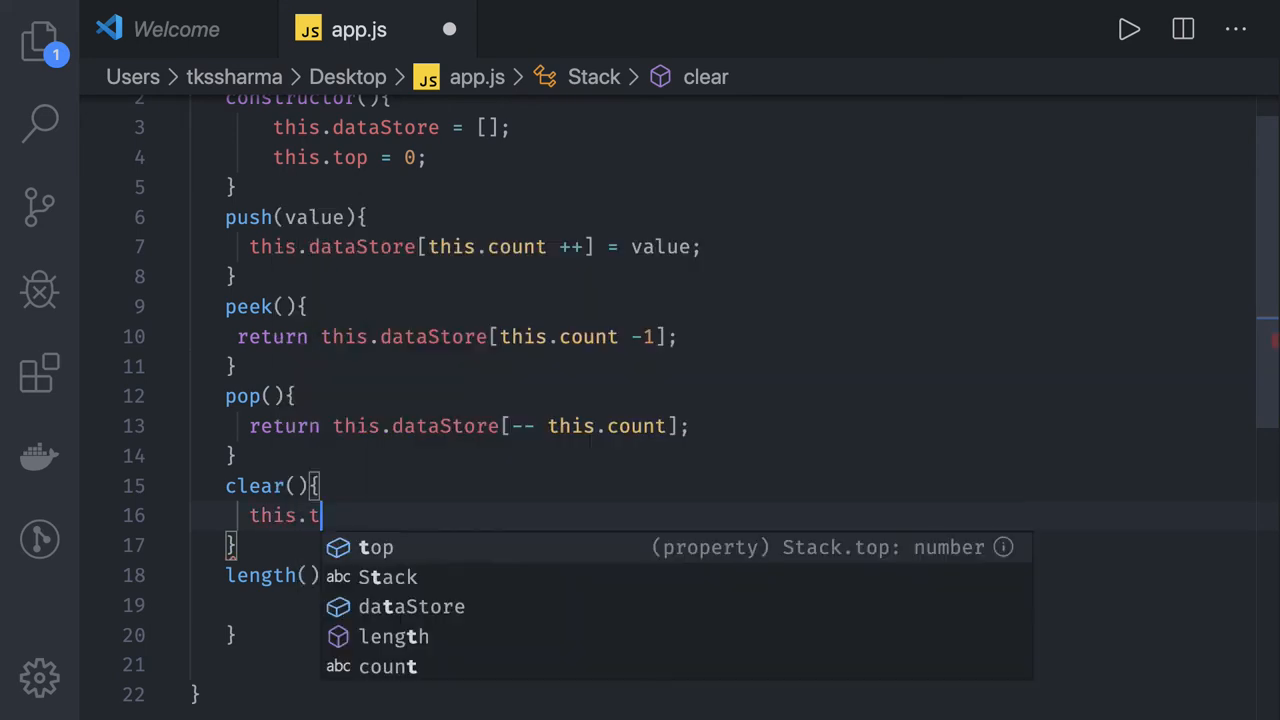
pyautogui.write('o')
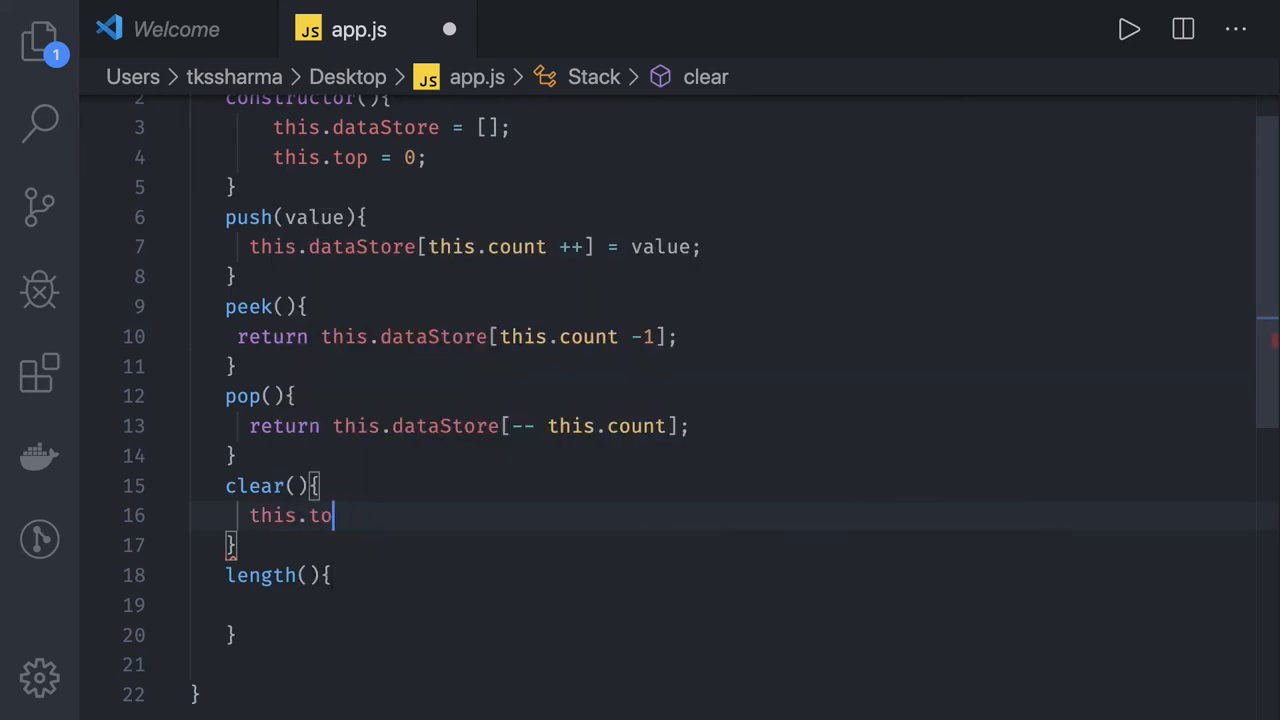
pyautogui.press('BackSpace')
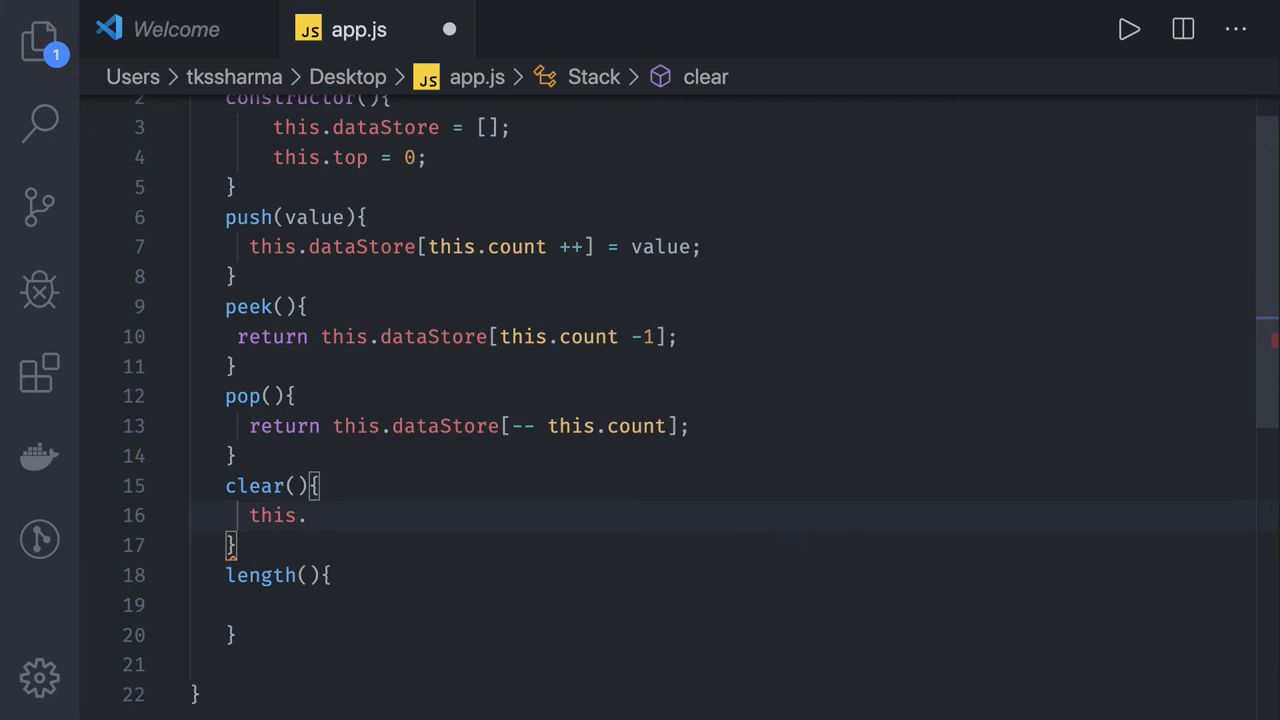
pyautogui.write('count = 0;')
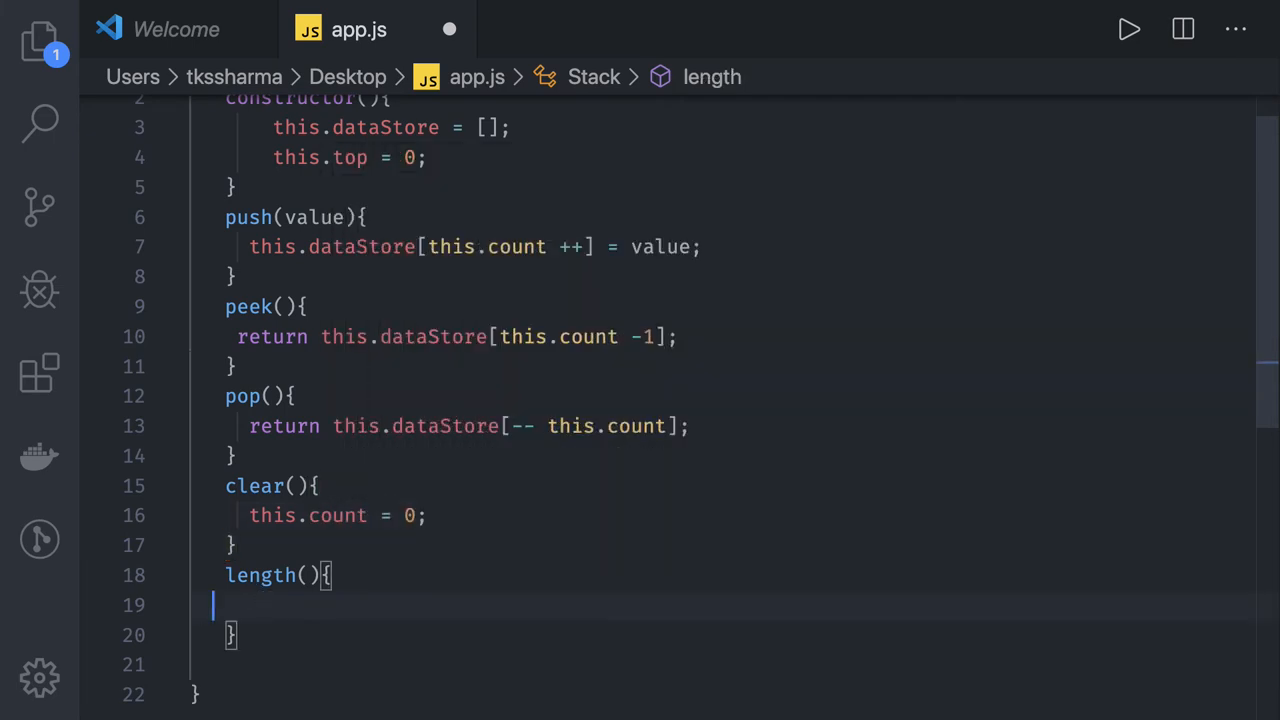
pyautogui.write('return this.count;')
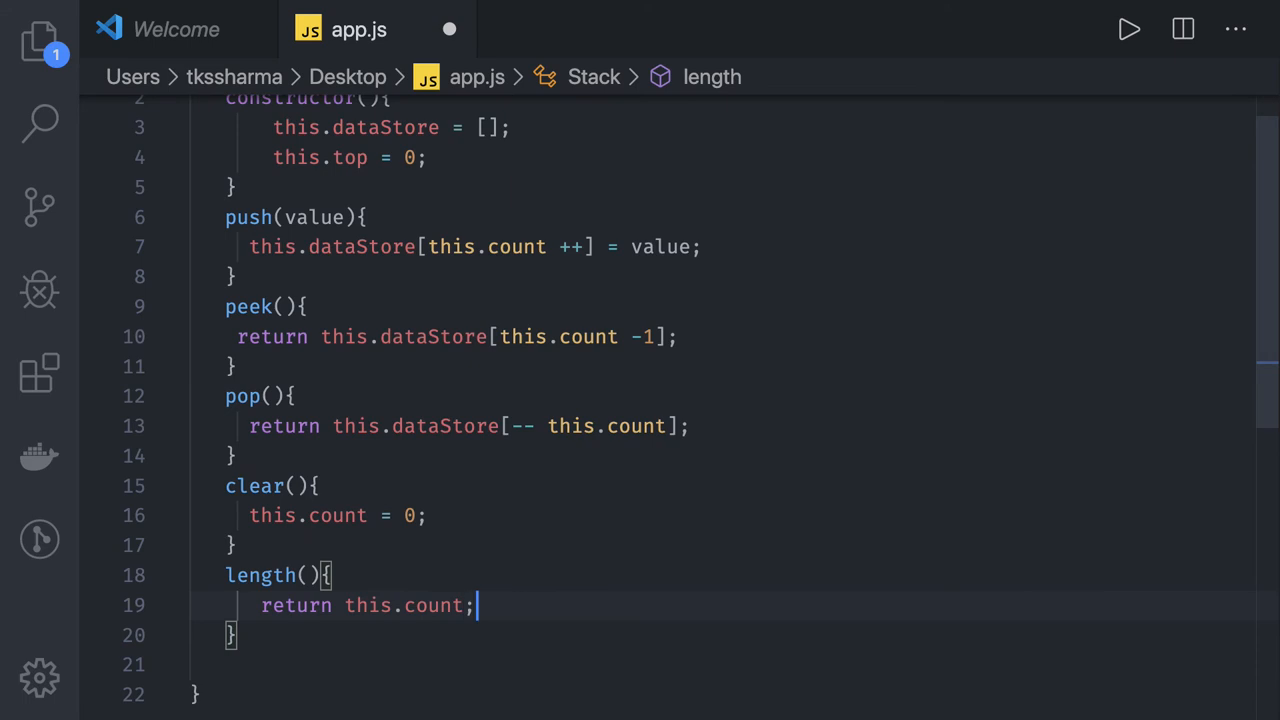
pyautogui.moveTo(352, 388)
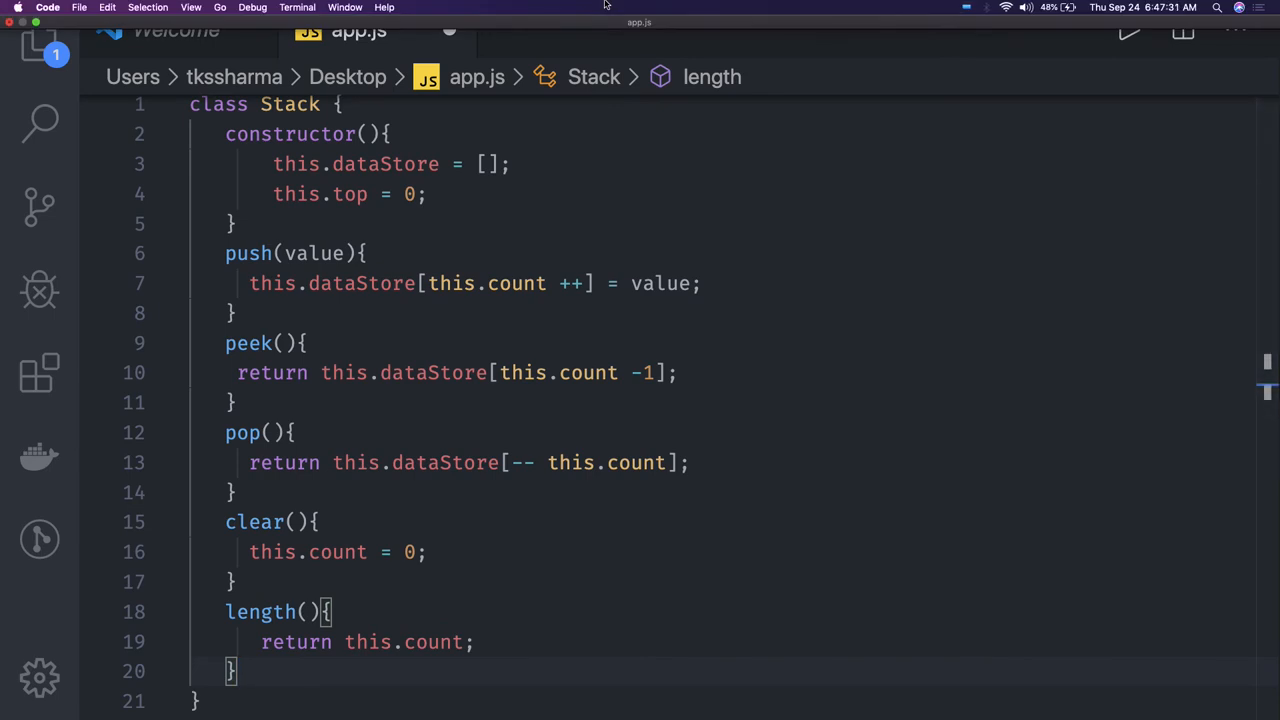
# Below the class, write const s = new Stack to create a stack instance
pyautogui.scroll(-3)
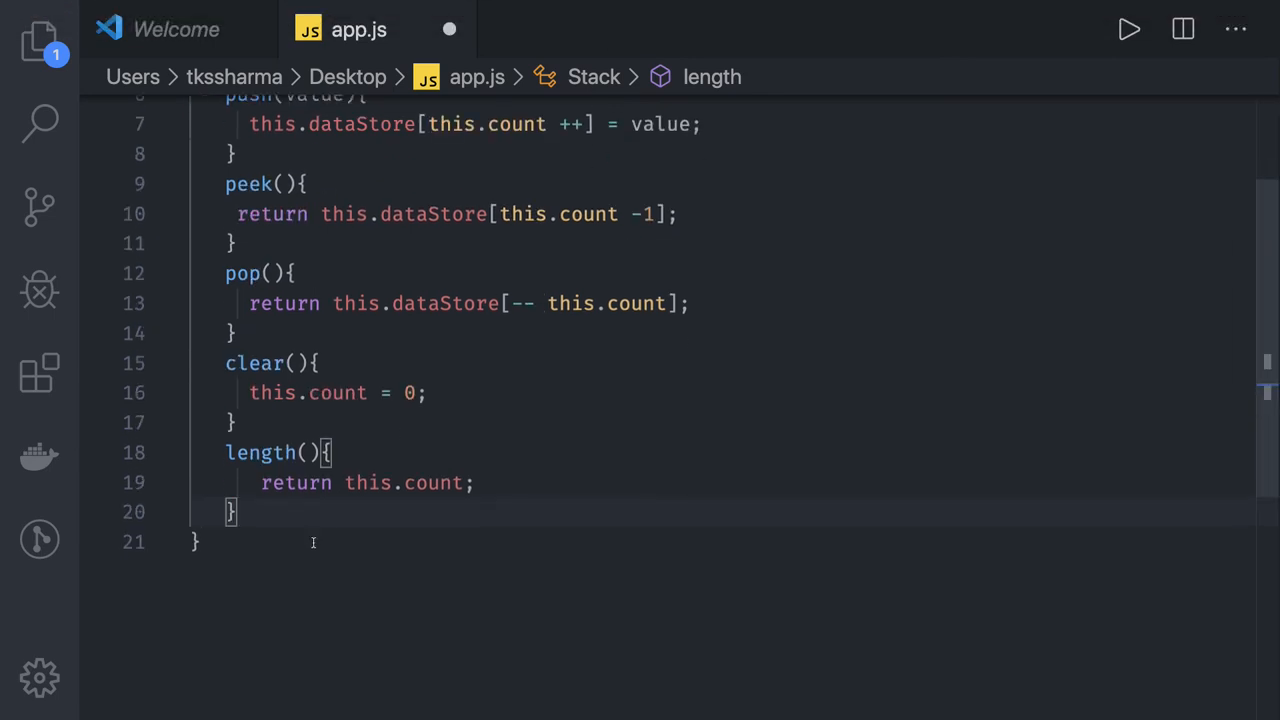
pyautogui.write('const')
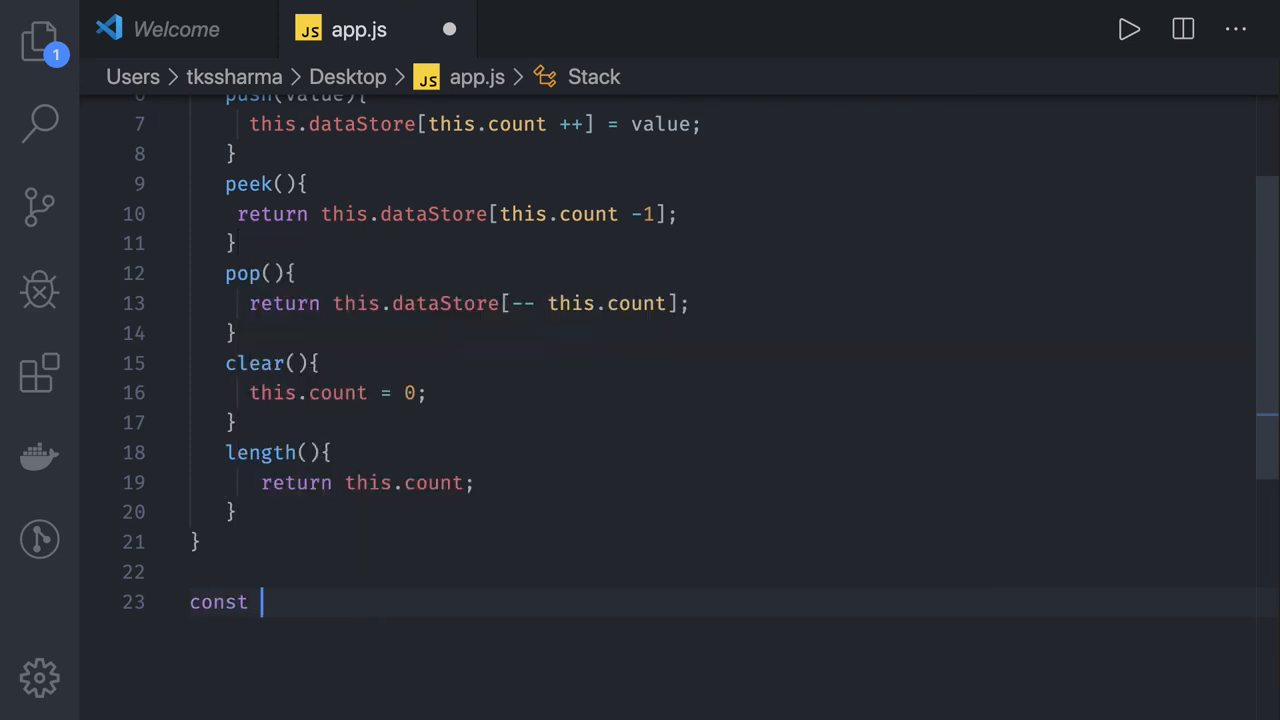
pyautogui.write('s =')
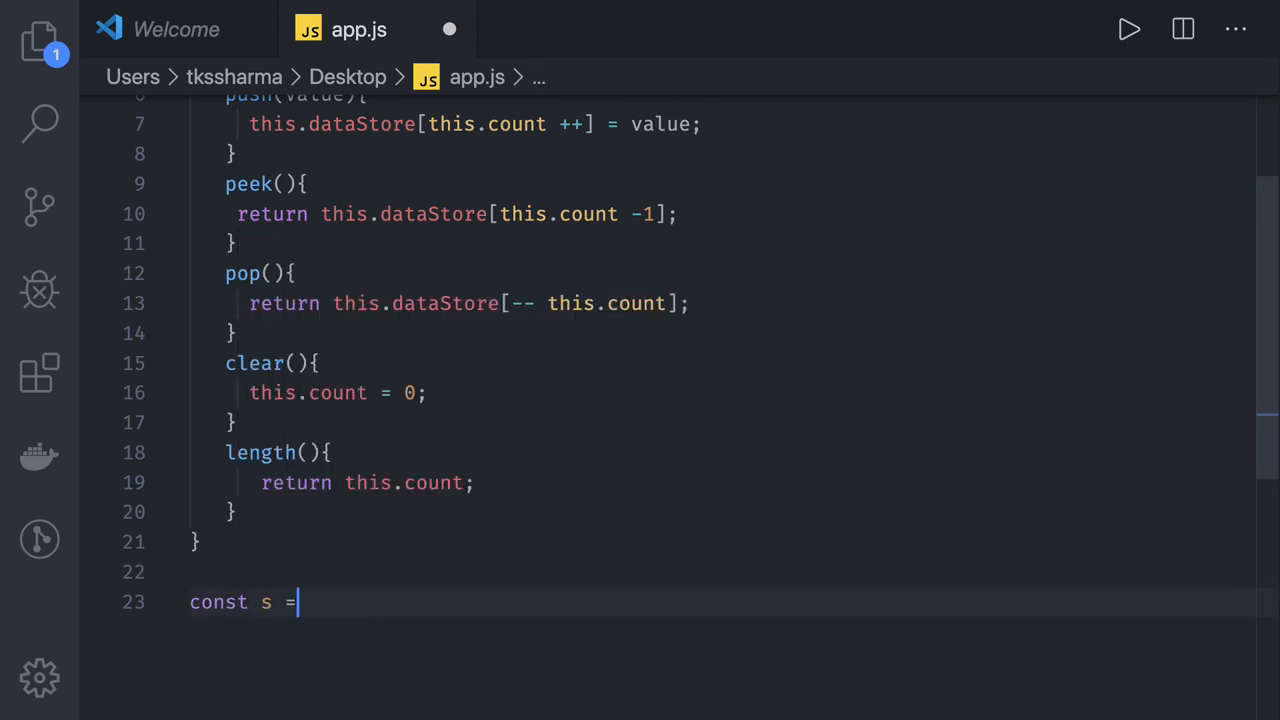
pyautogui.write('new Stacj')
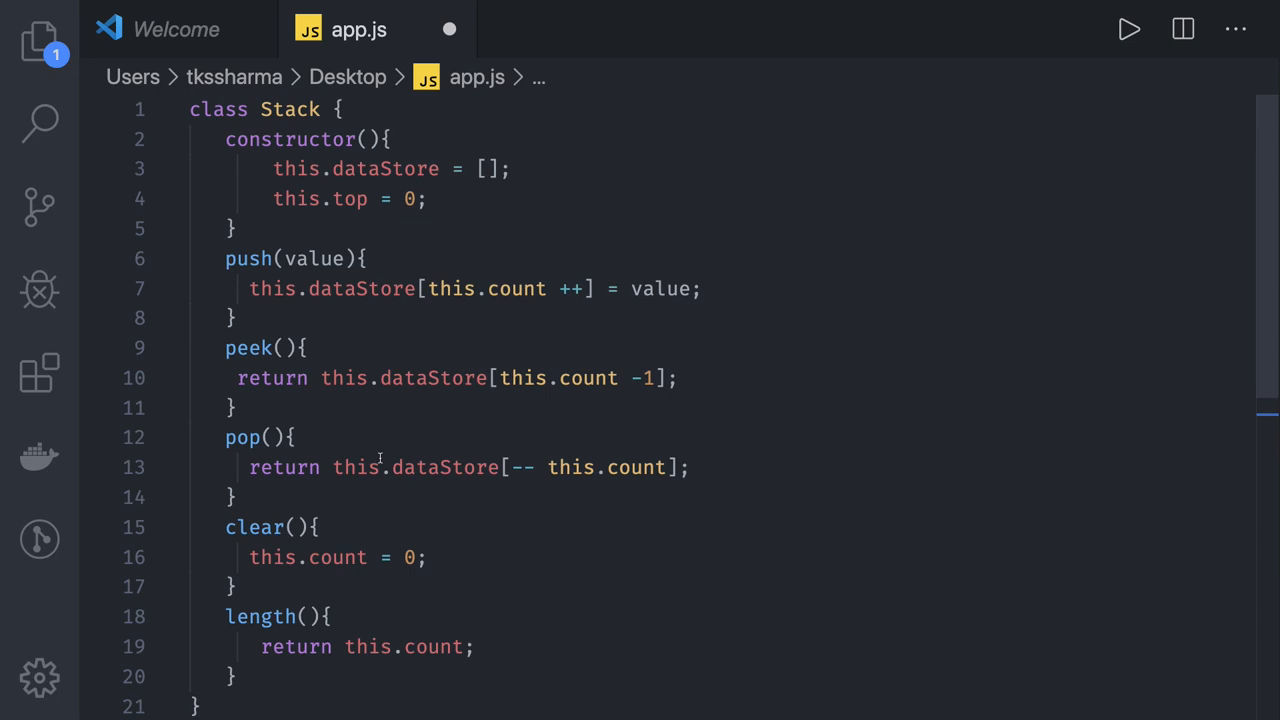
pyautogui.moveTo(434, 396)
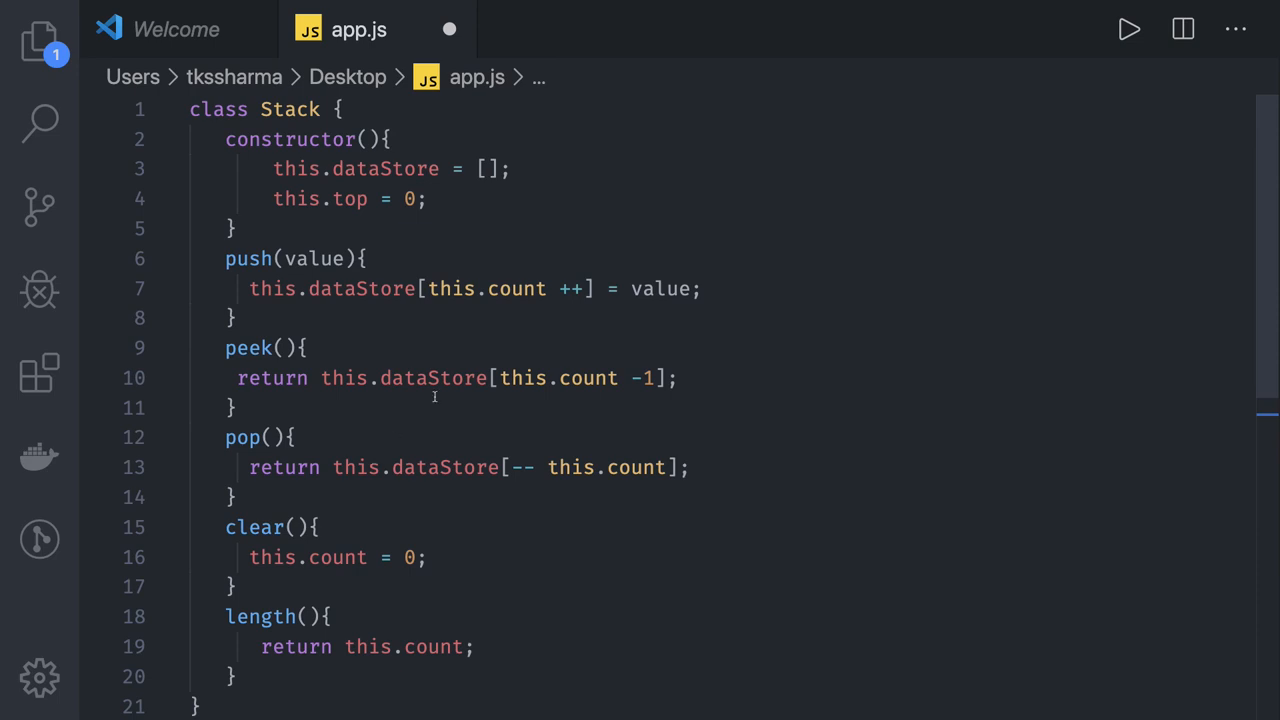